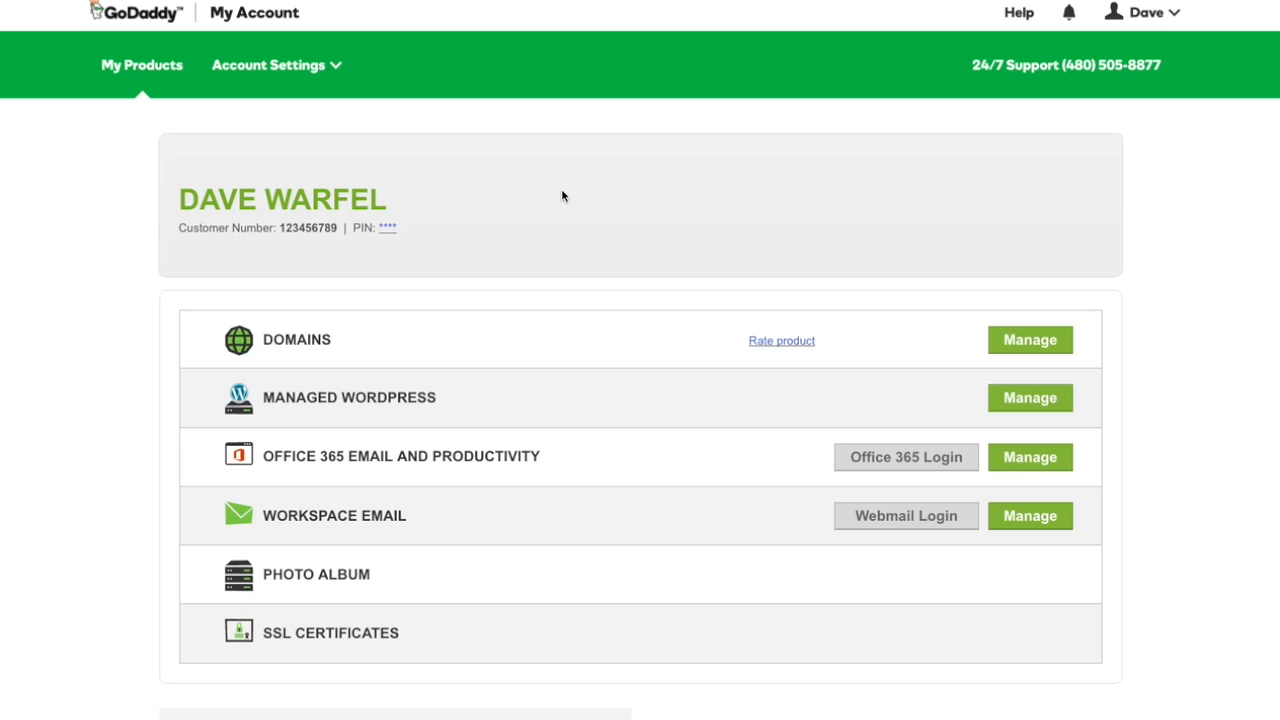
mouse_move(550, 200)
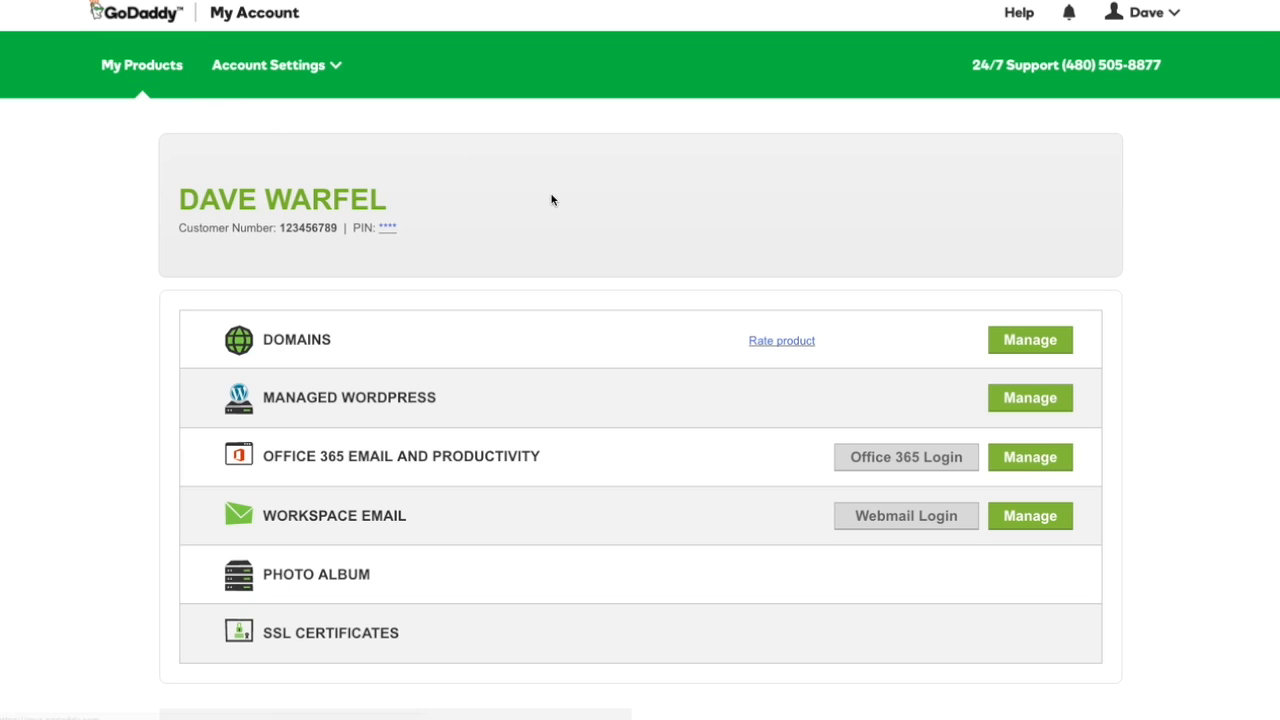
Step: Expand SSL Certificates on My Products to reveal the Standard SSL (1 Year) credit
scroll(down, 3)
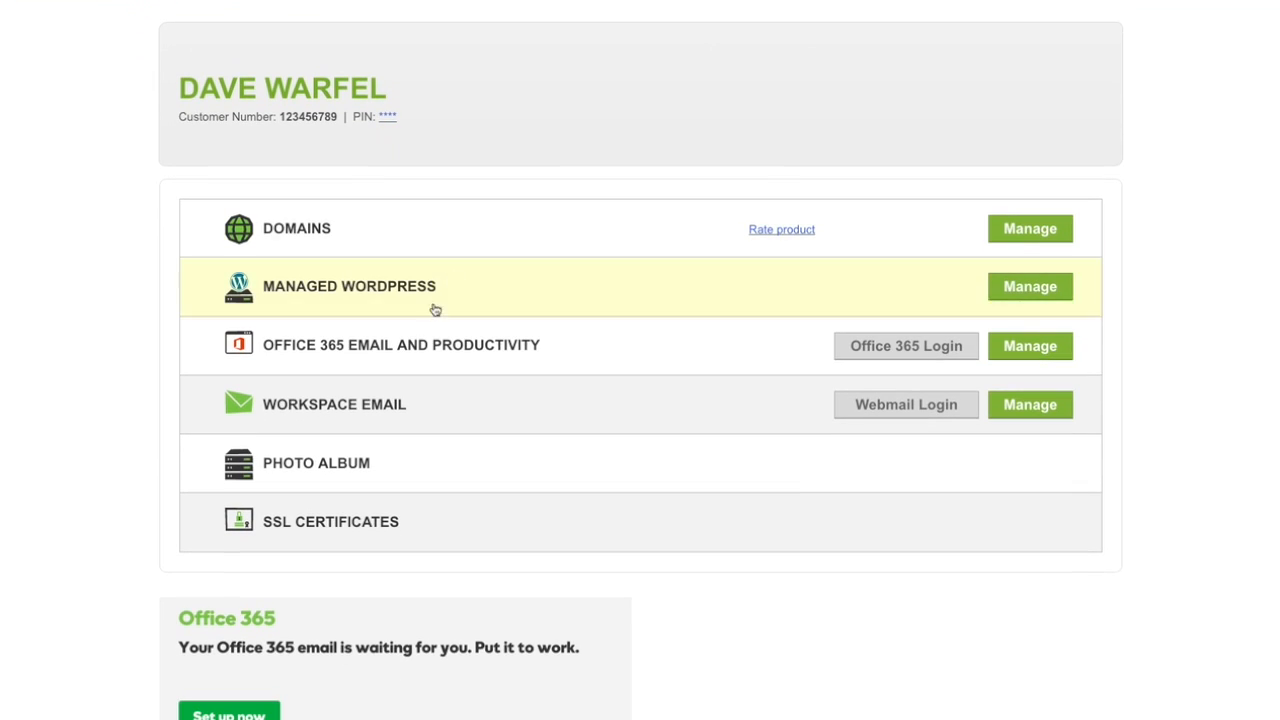
click(330, 521)
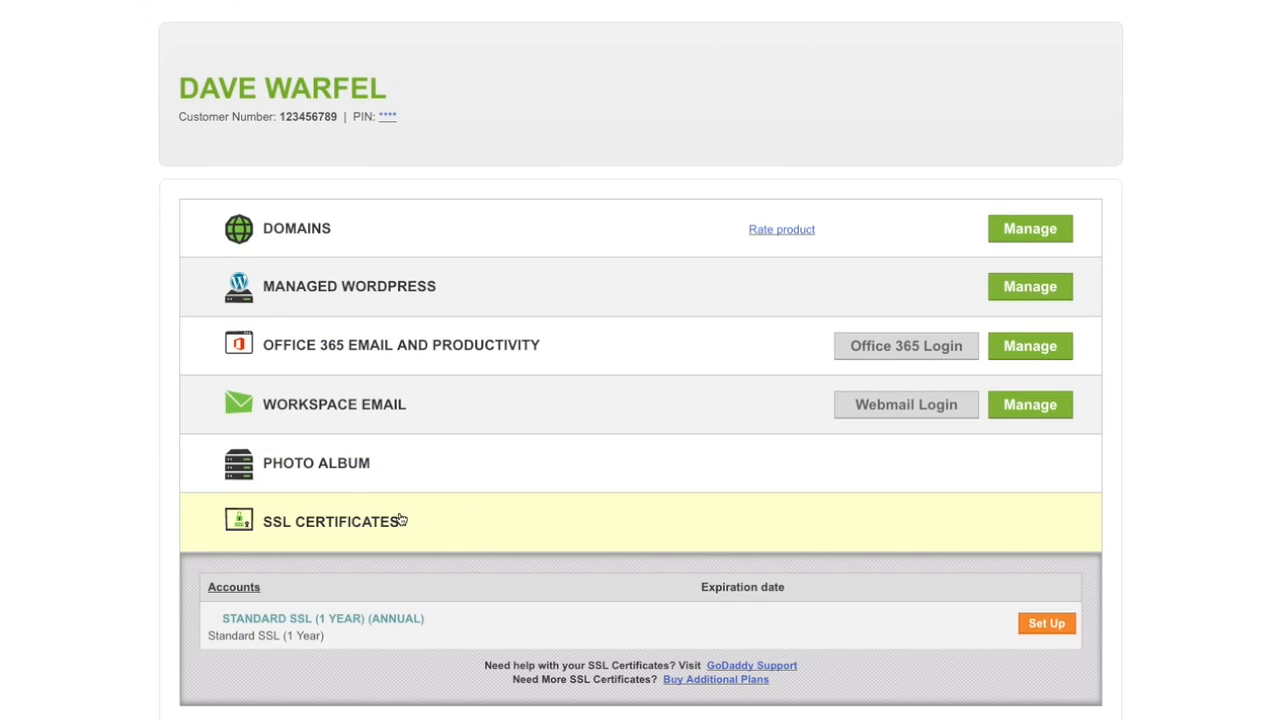
scroll(down, 3)
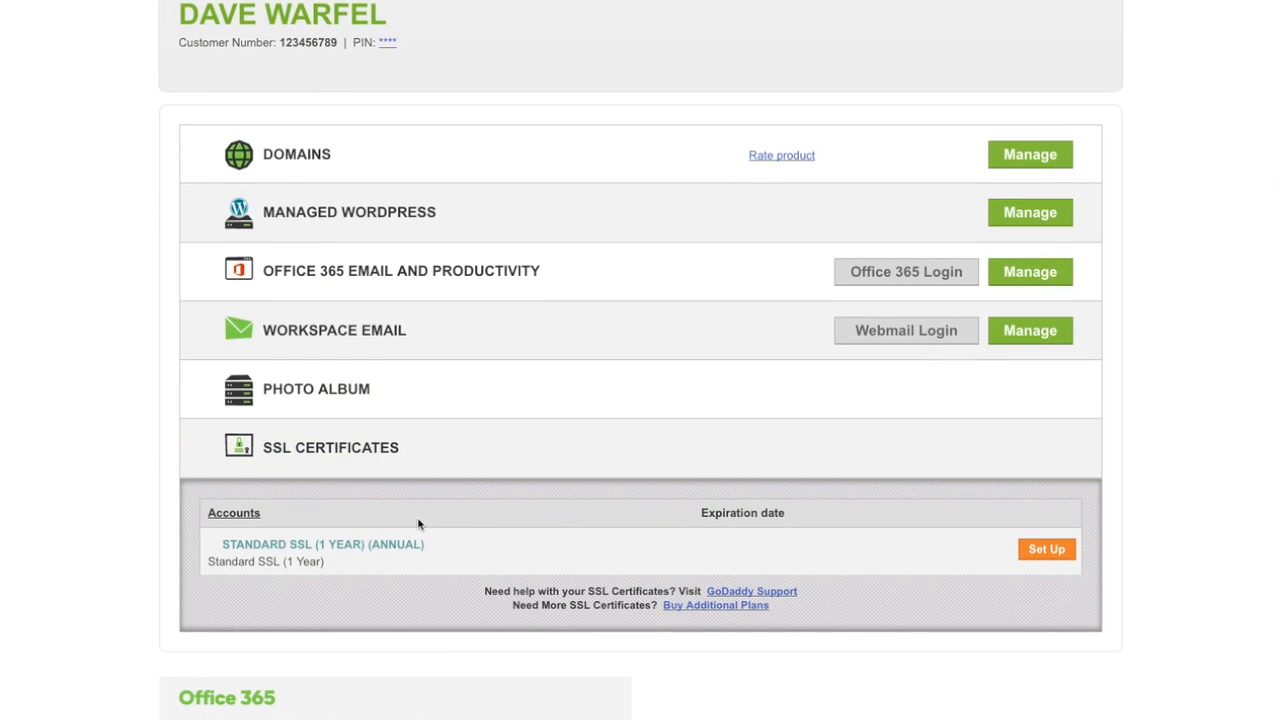
mouse_move(403, 543)
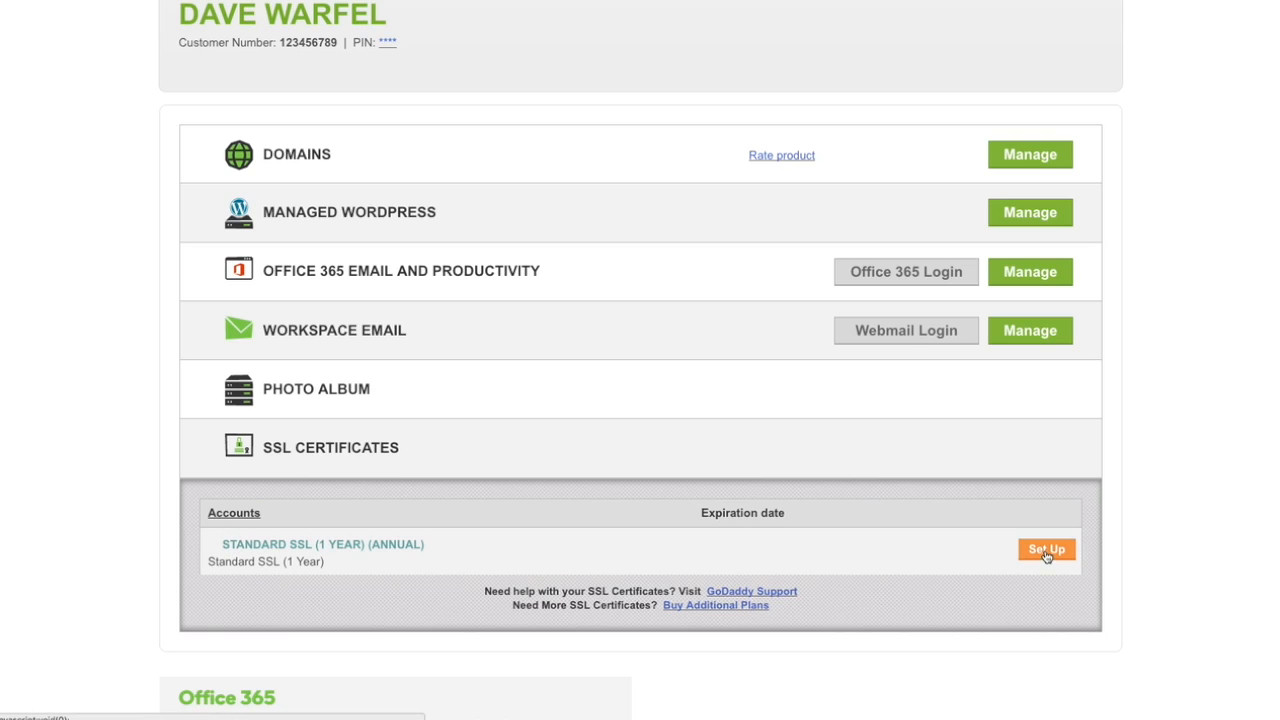
Step: Set up the Standard SSL credit against the order with credit expiring 5/10/2017
click(1046, 549)
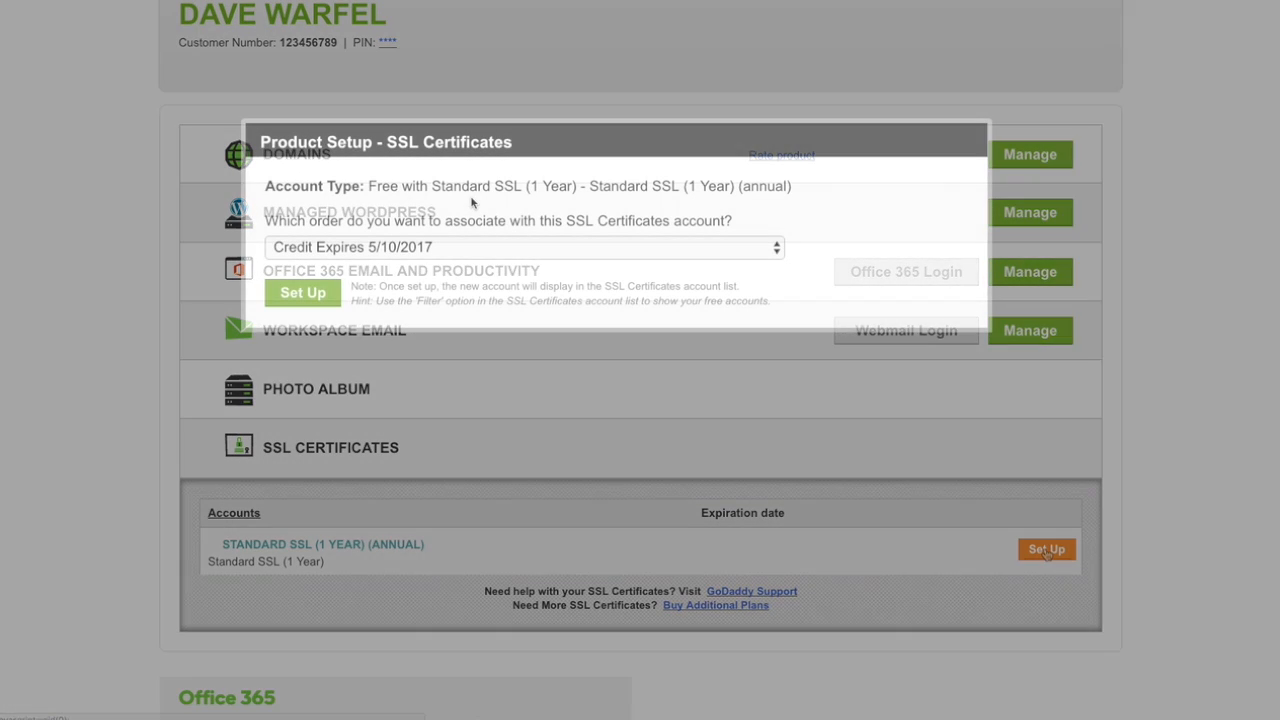
click(520, 247)
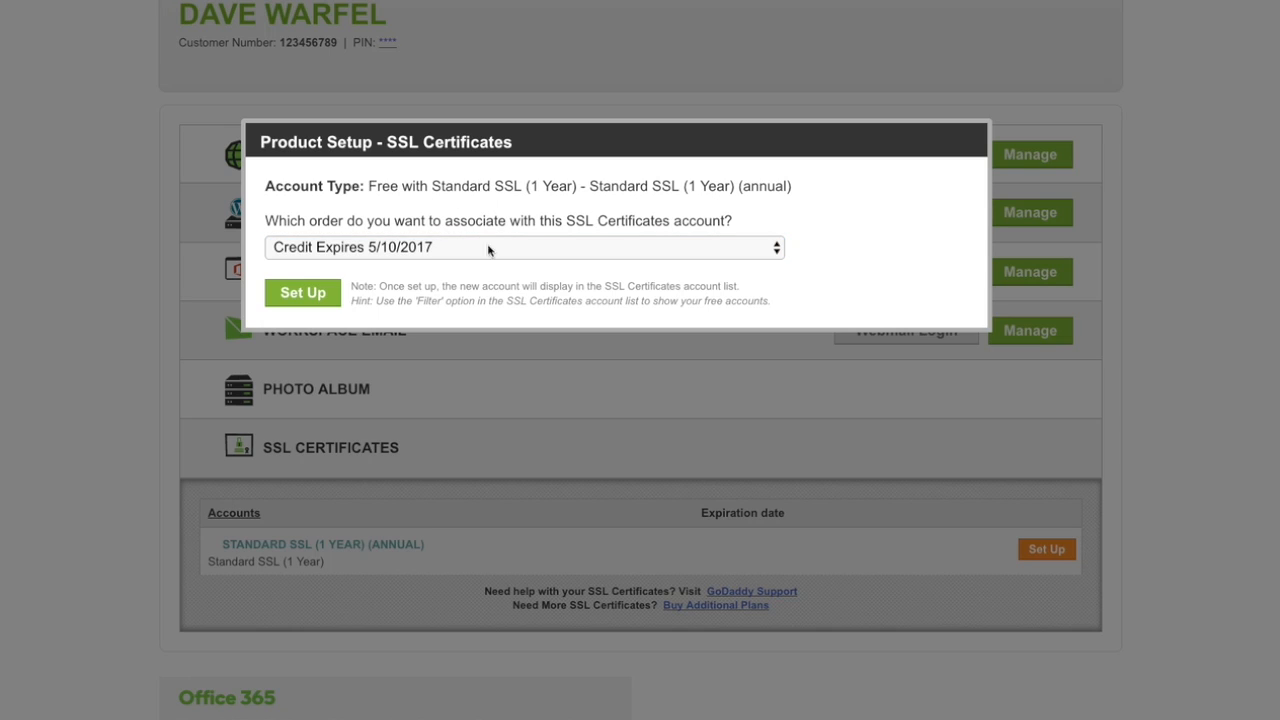
click(520, 247)
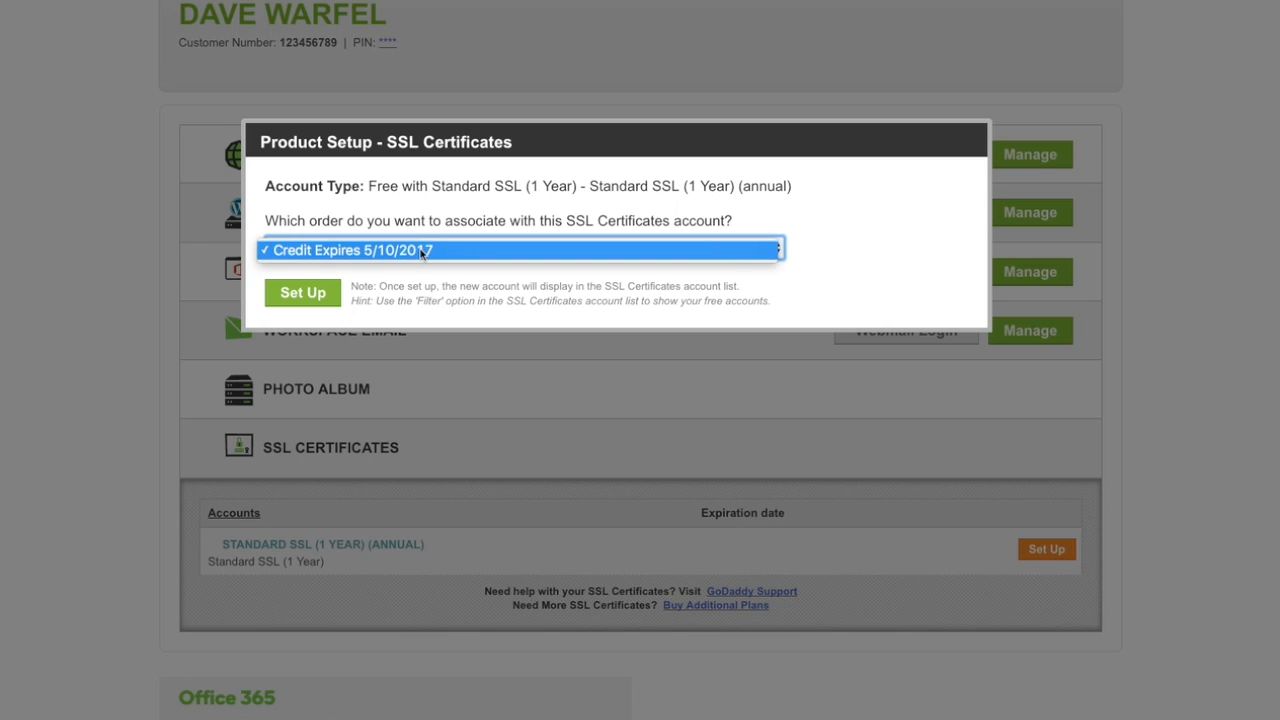
click(524, 247)
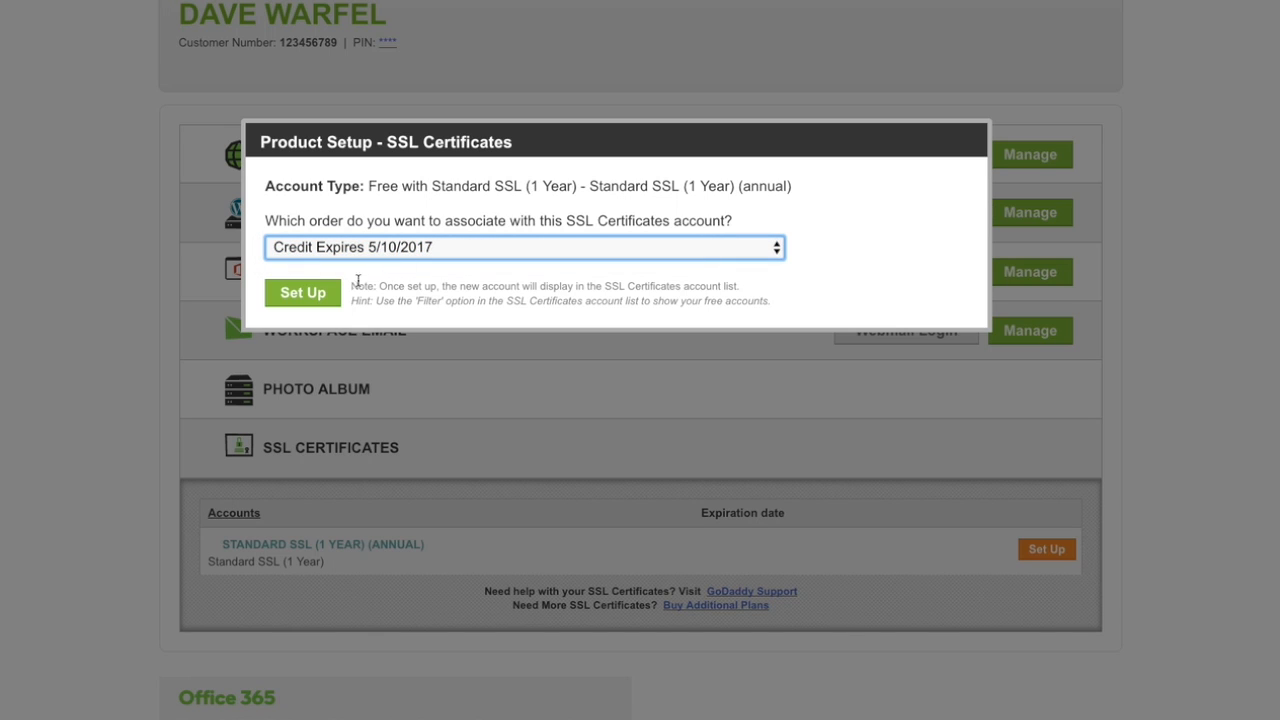
click(302, 292)
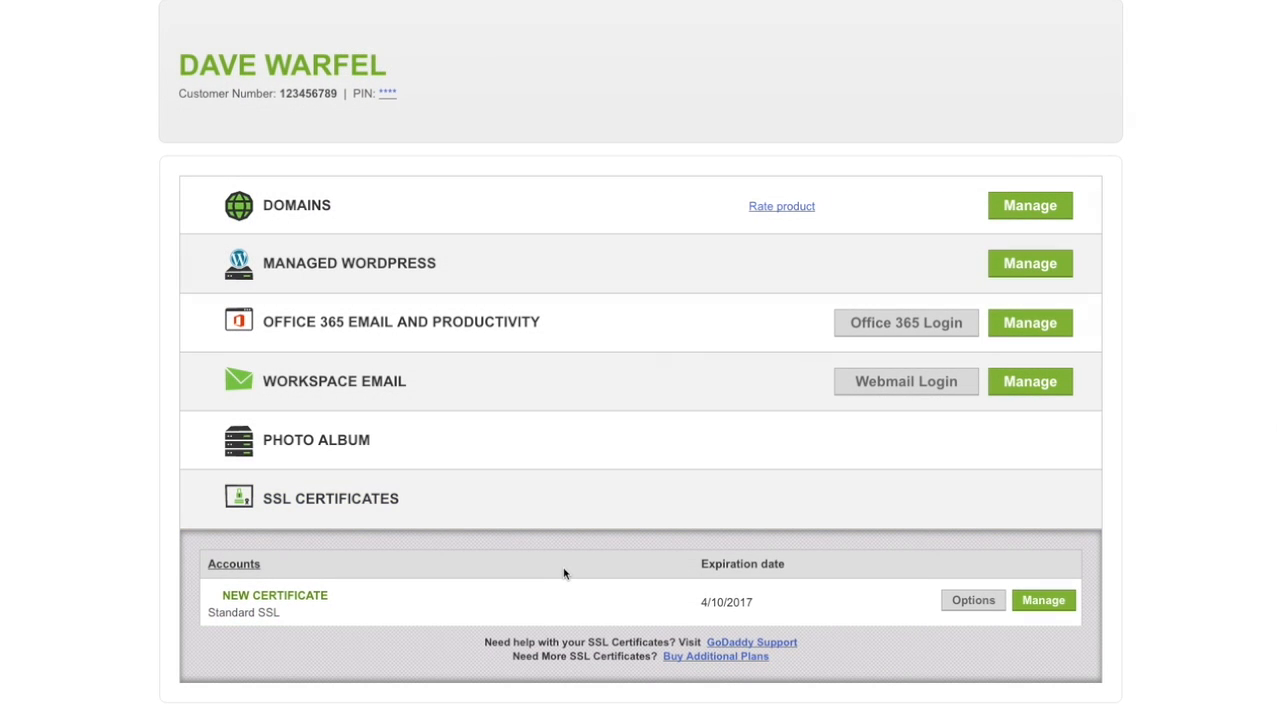
mouse_move(320, 534)
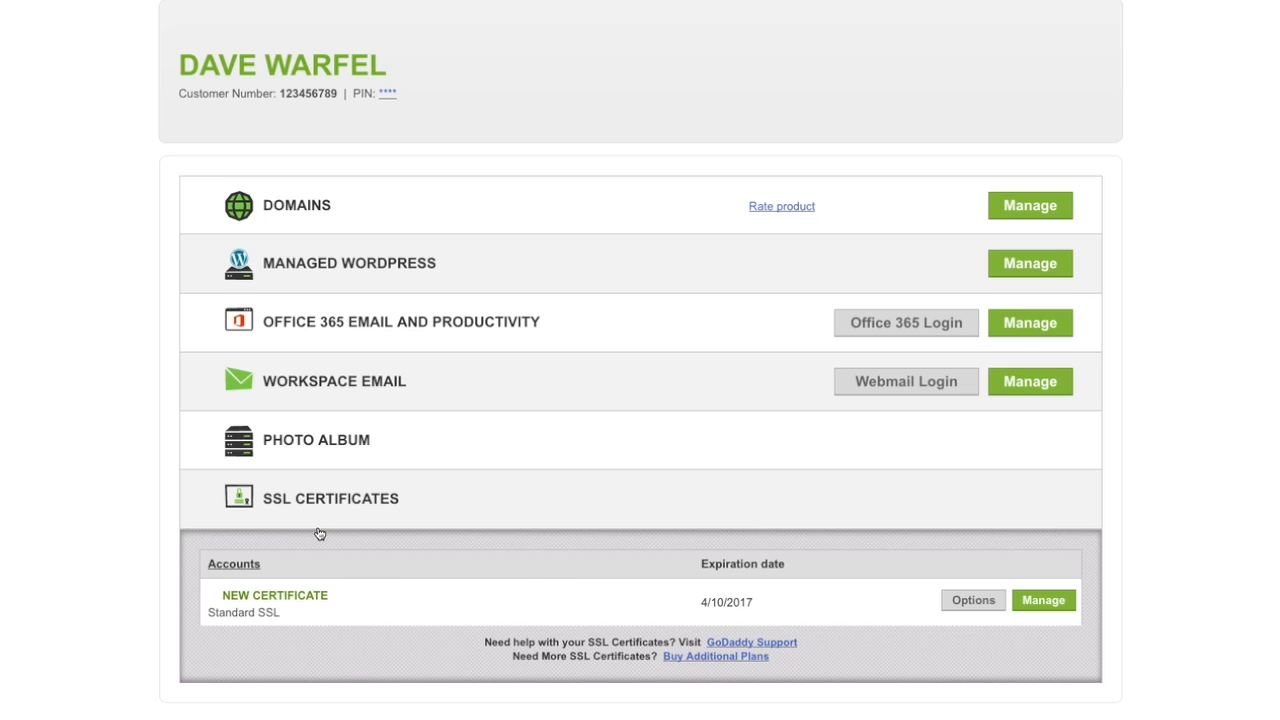
mouse_move(238, 594)
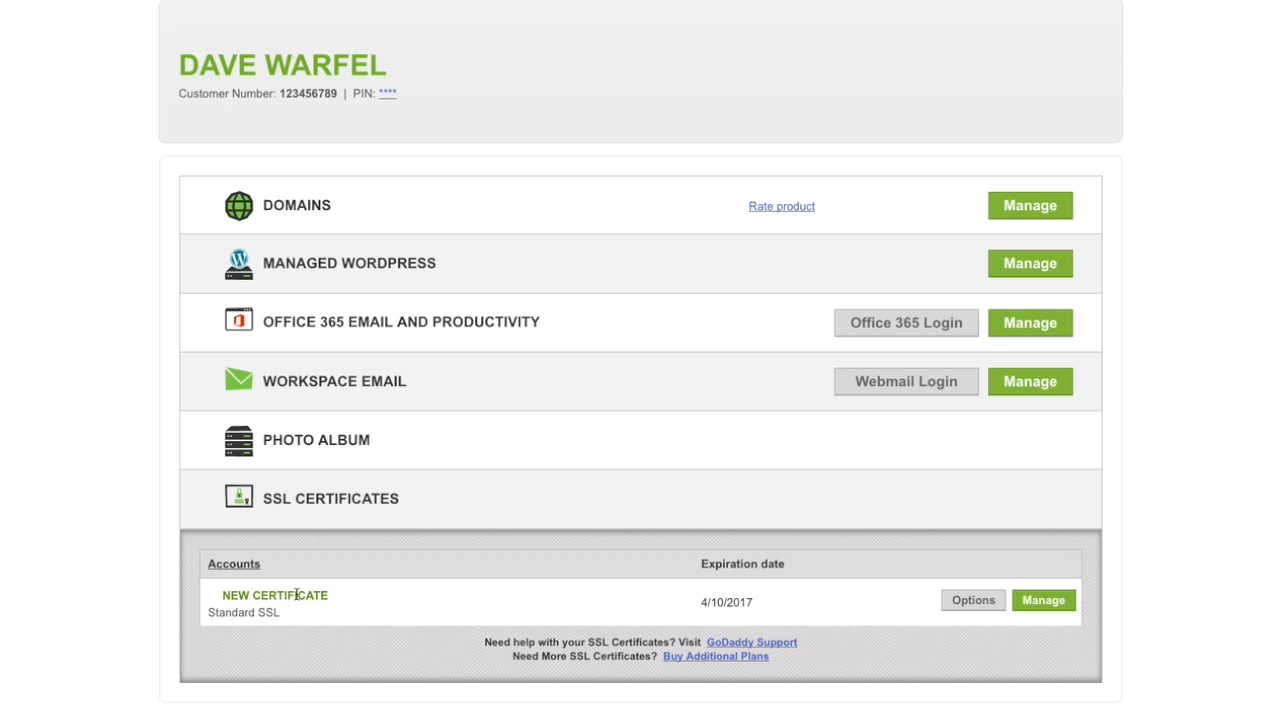
mouse_move(954, 564)
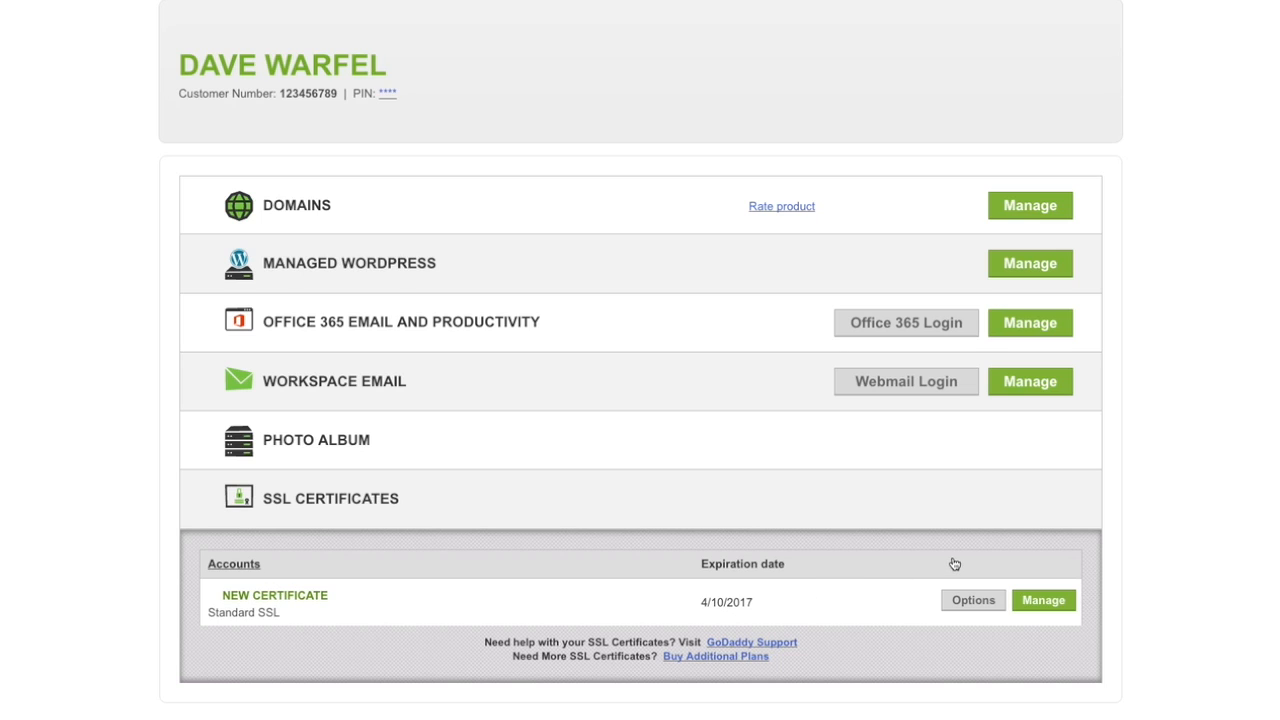
mouse_move(1006, 537)
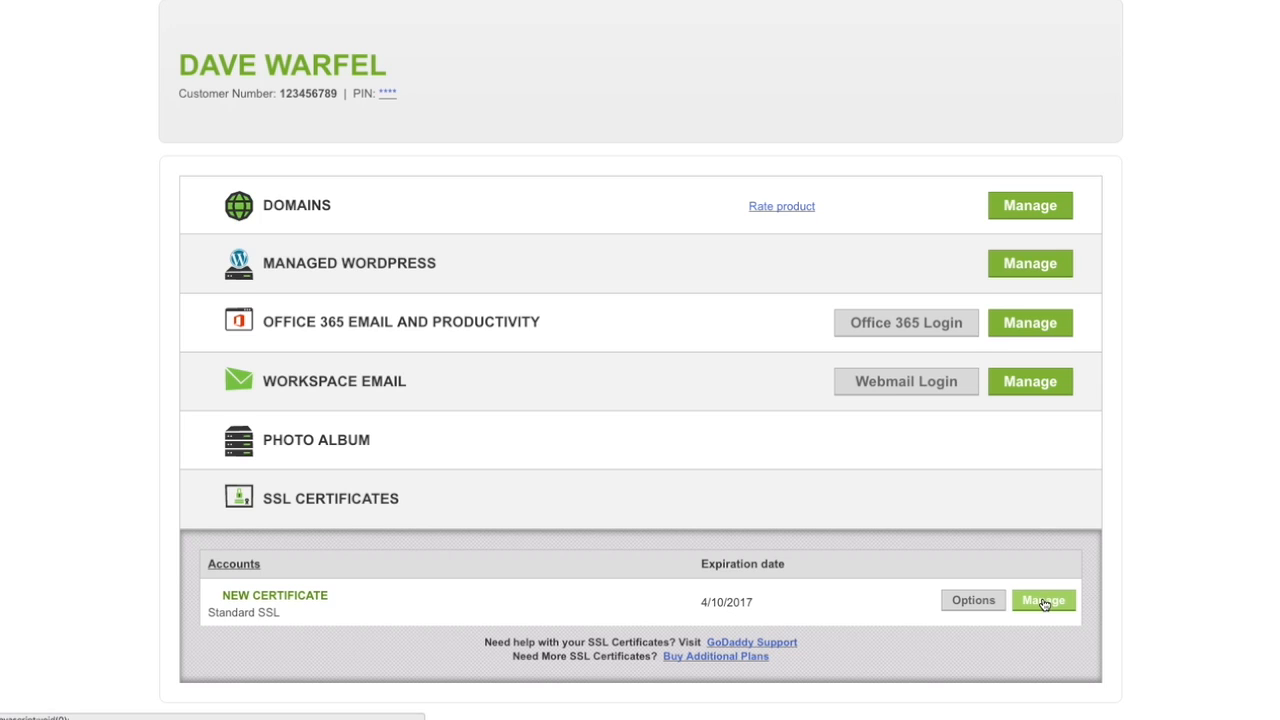
Step: Manage the new certificate and choose chefauggie.com as the hosted domain
click(1043, 600)
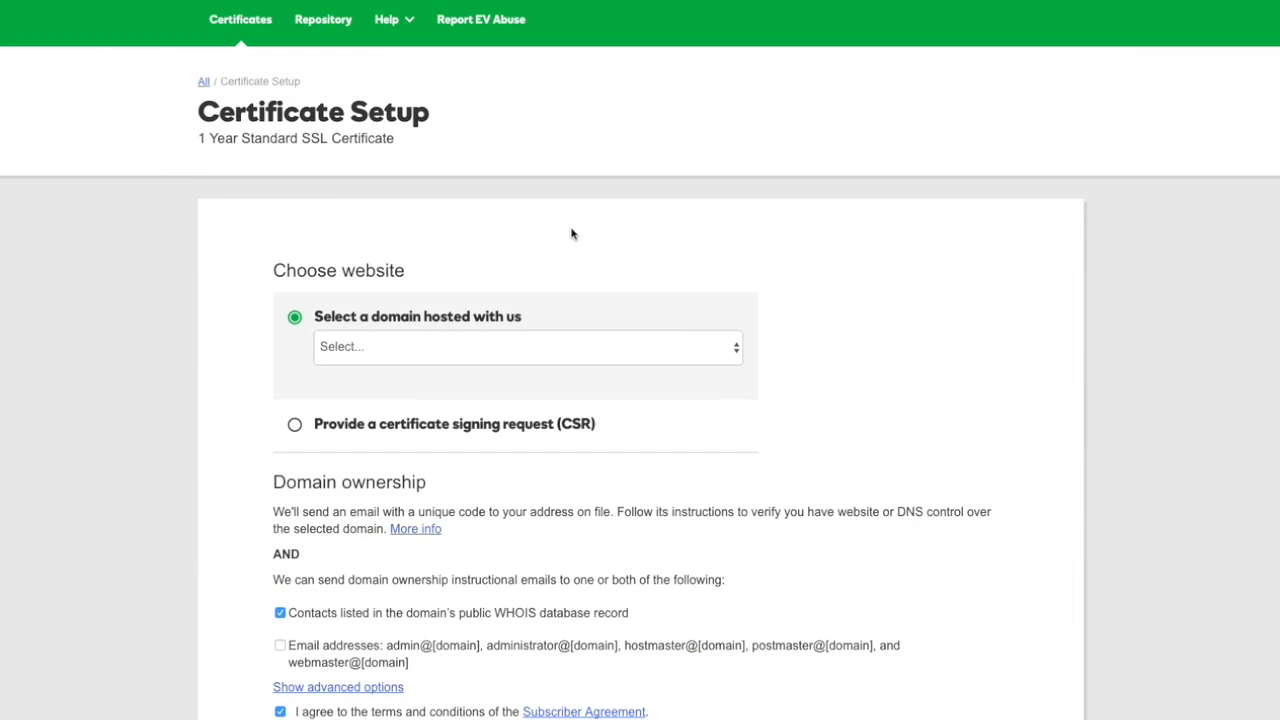
mouse_move(309, 245)
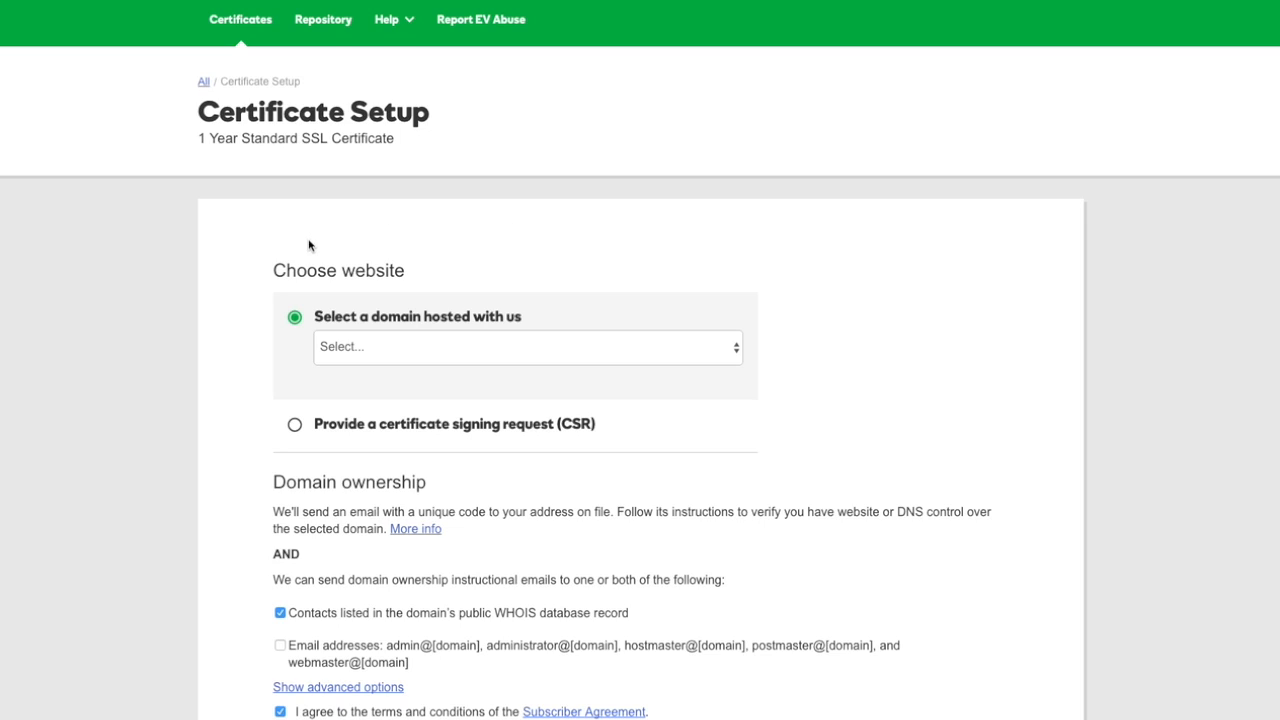
mouse_move(373, 322)
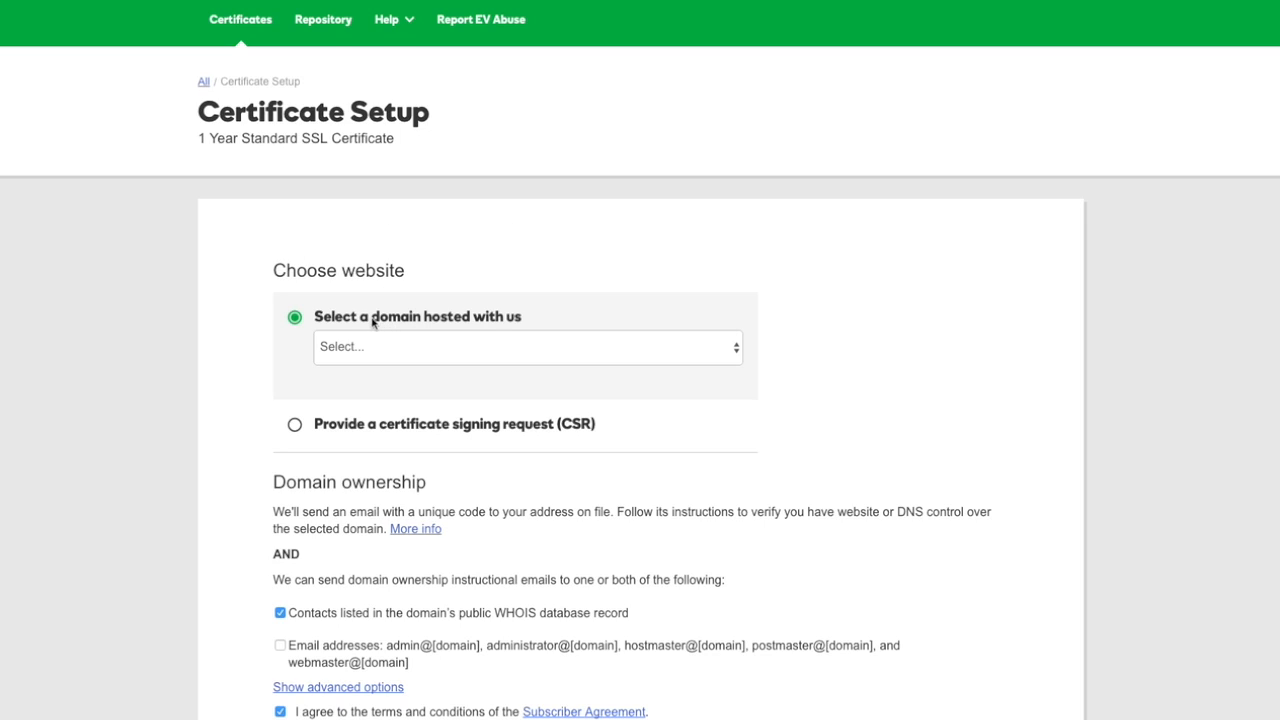
click(527, 346)
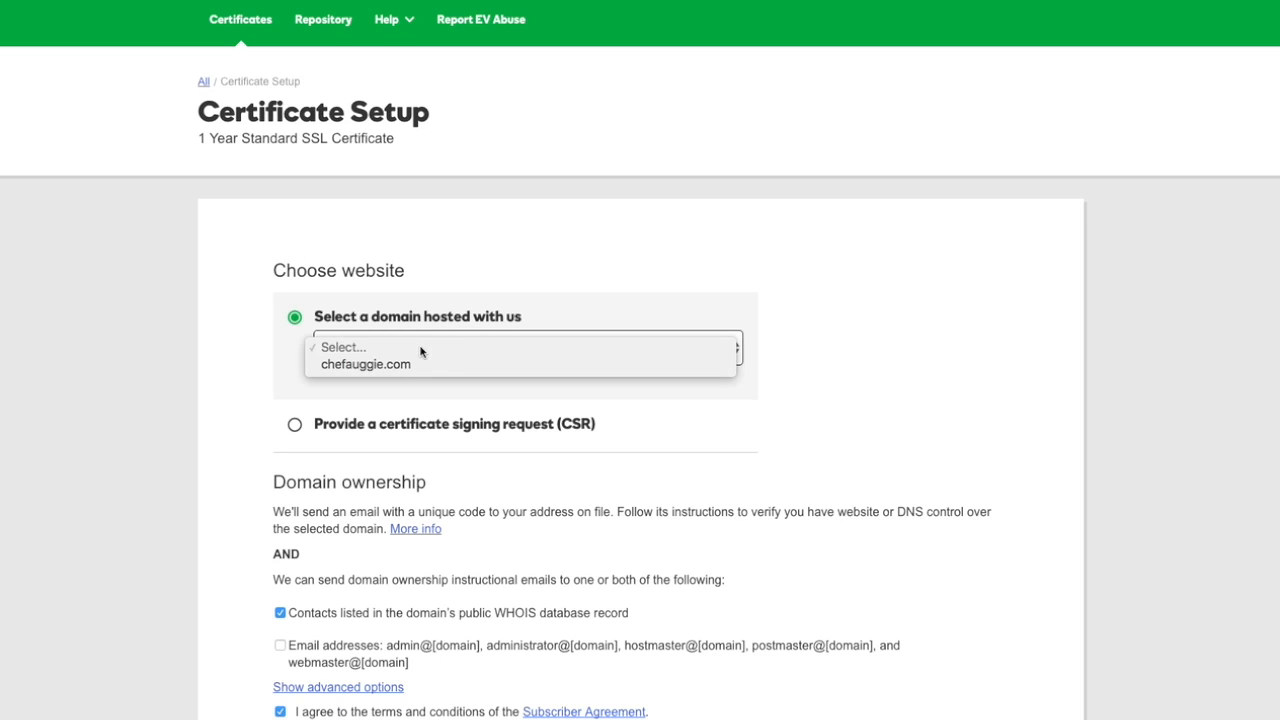
click(365, 363)
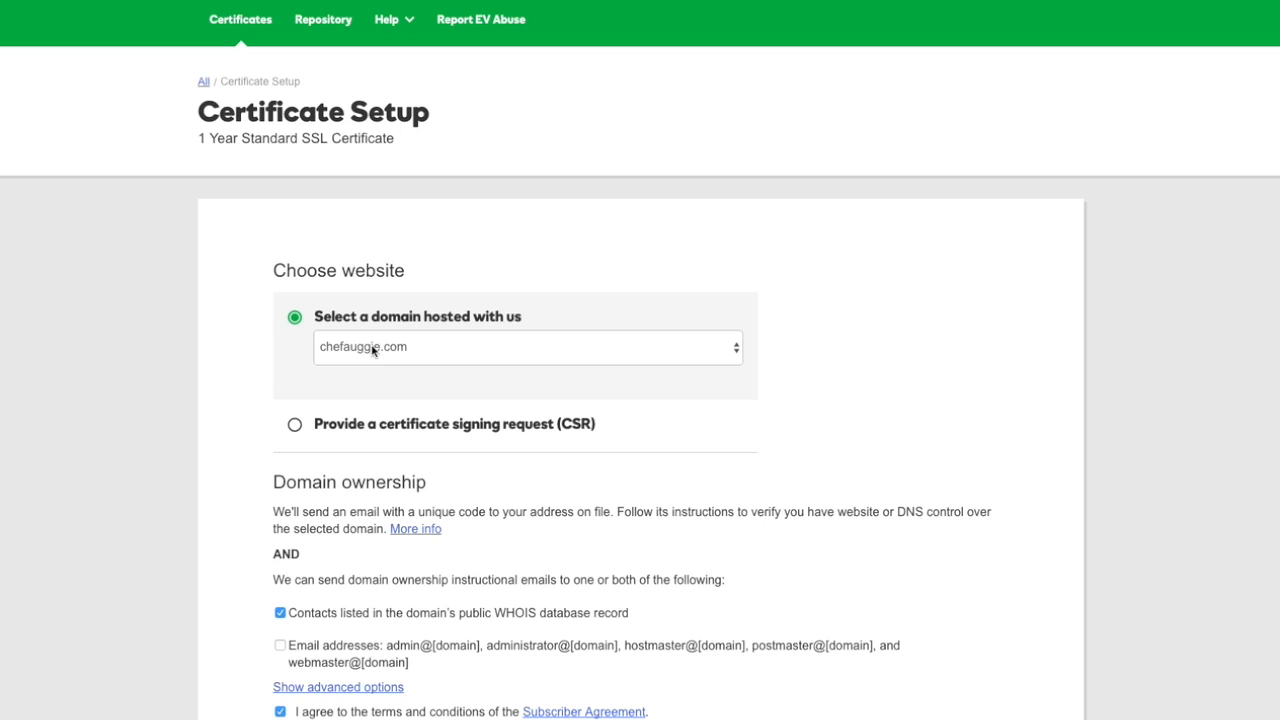
click(527, 347)
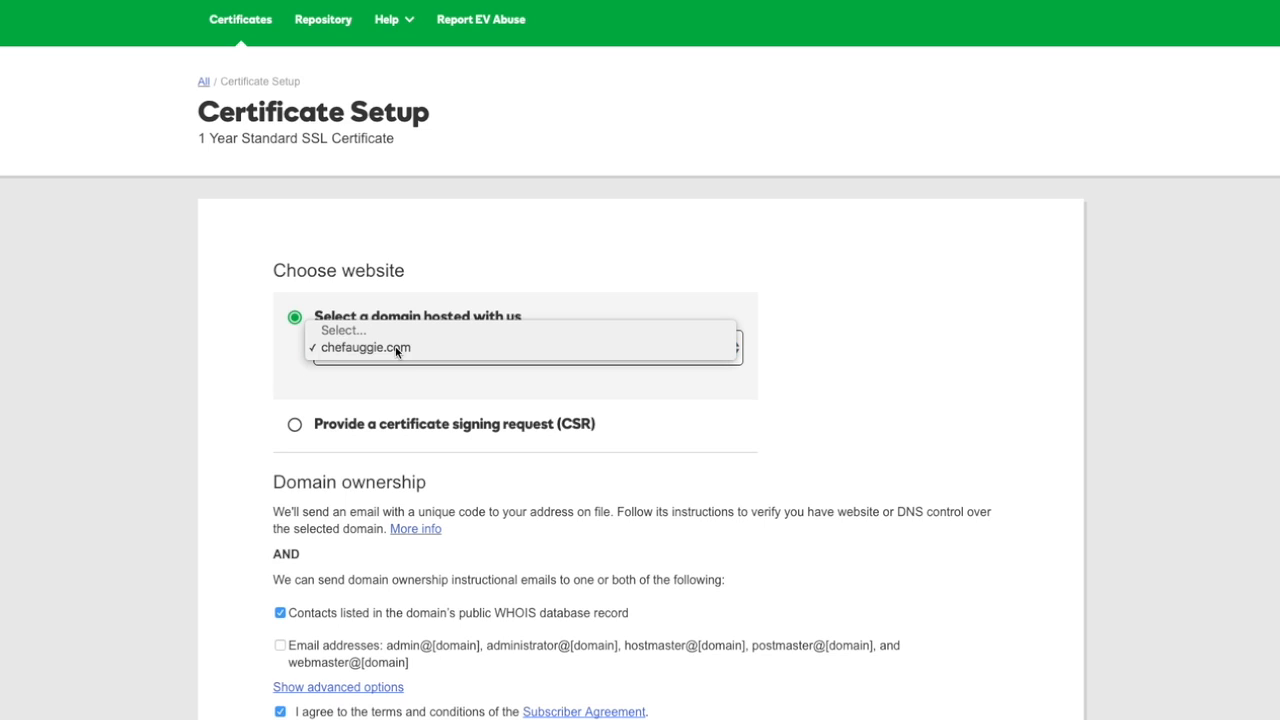
click(366, 347)
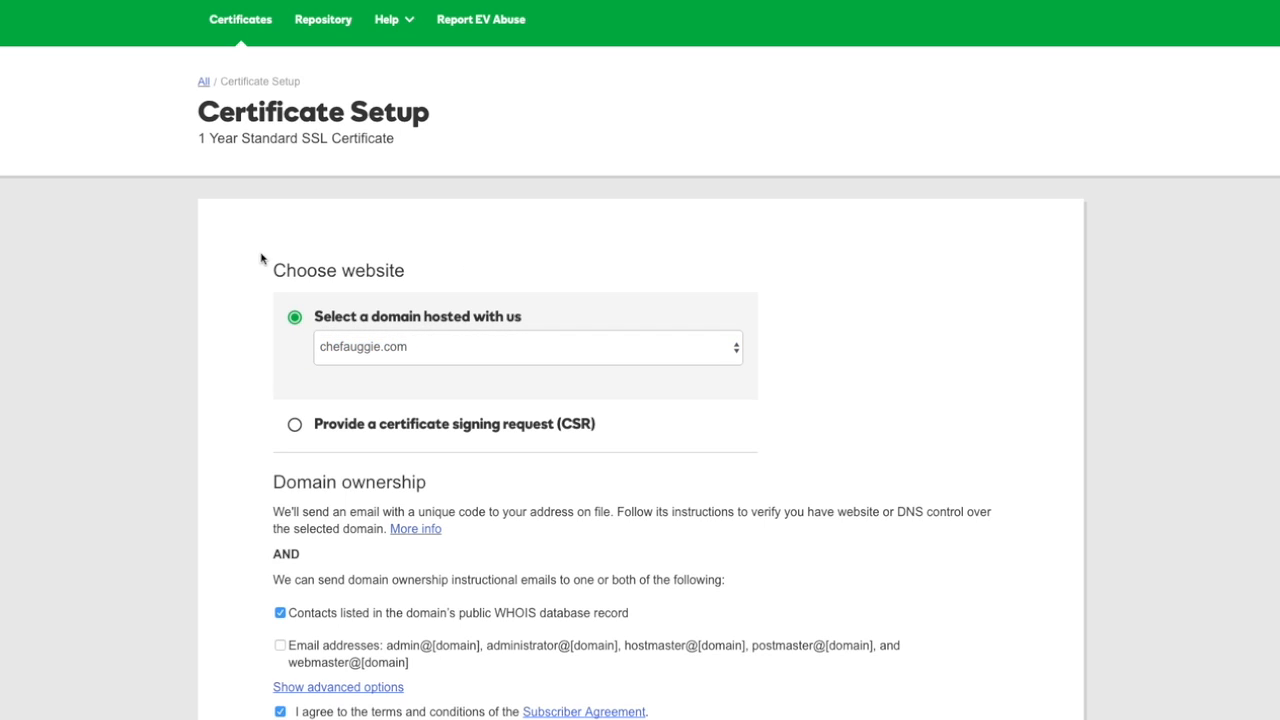
mouse_move(245, 325)
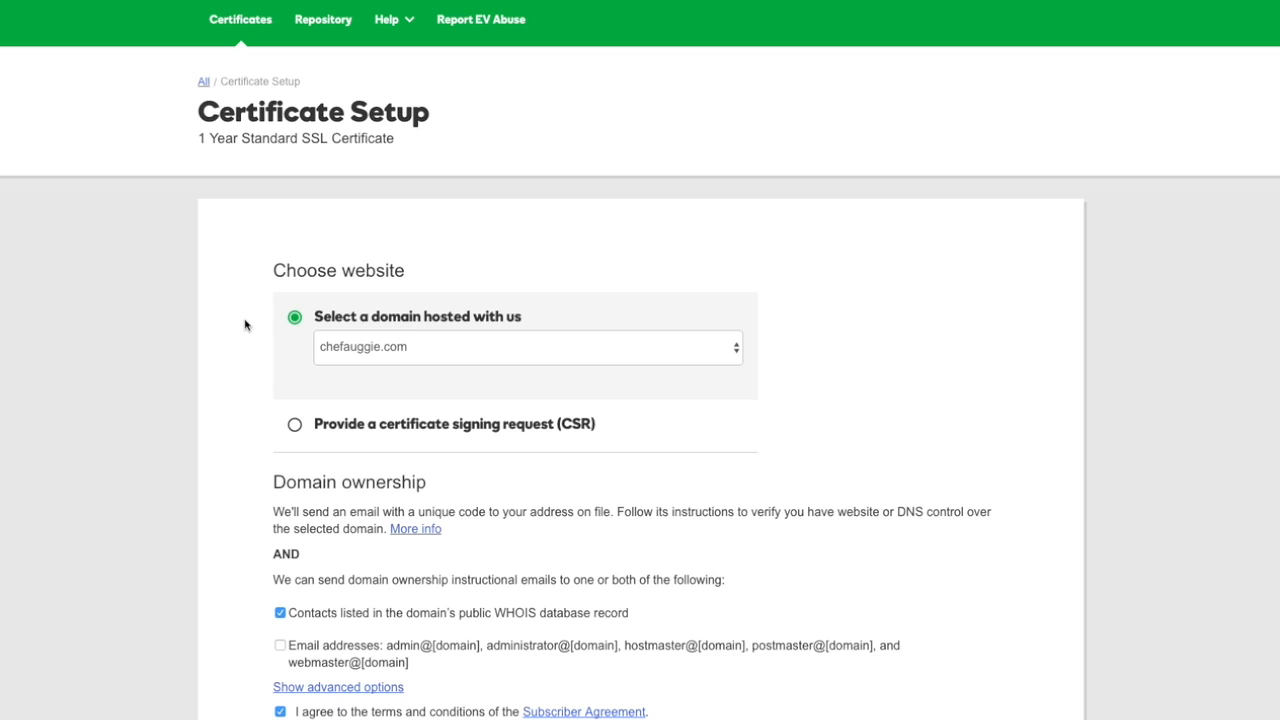
Step: Accept the Subscriber Agreement and request the chefauggie.com certificate using WHOIS contacts
scroll(down, 3)
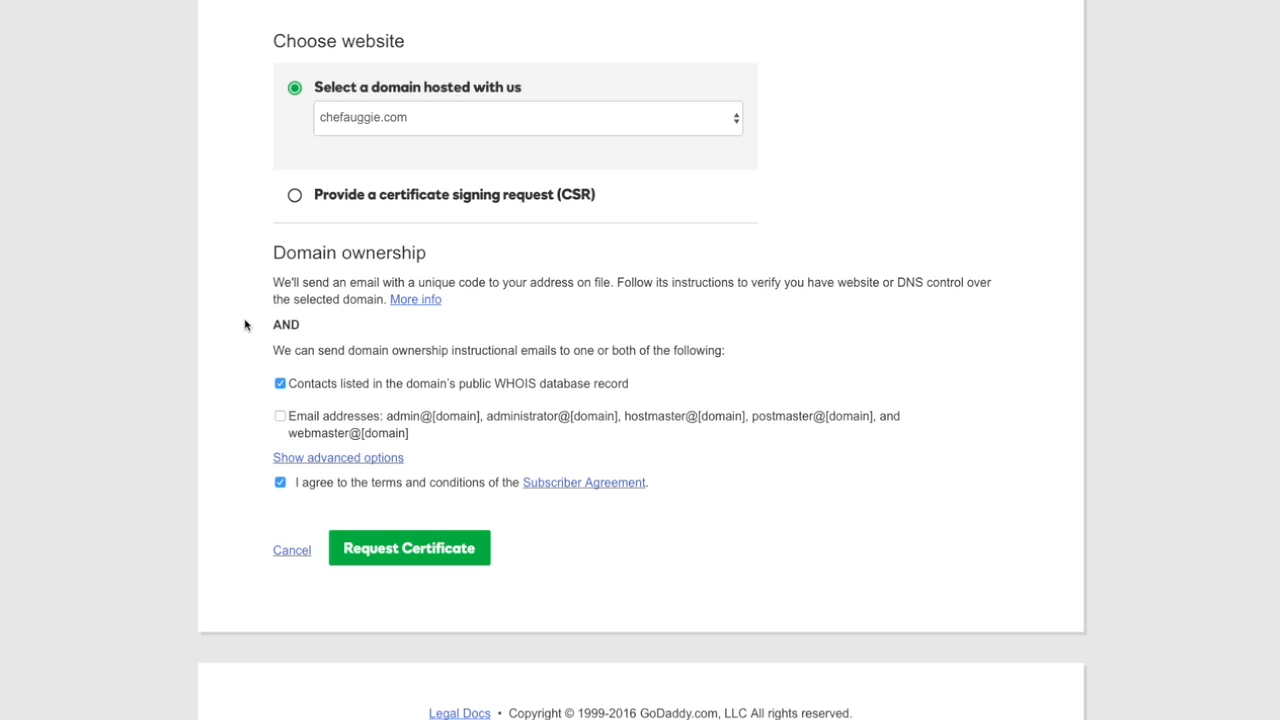
mouse_move(260, 300)
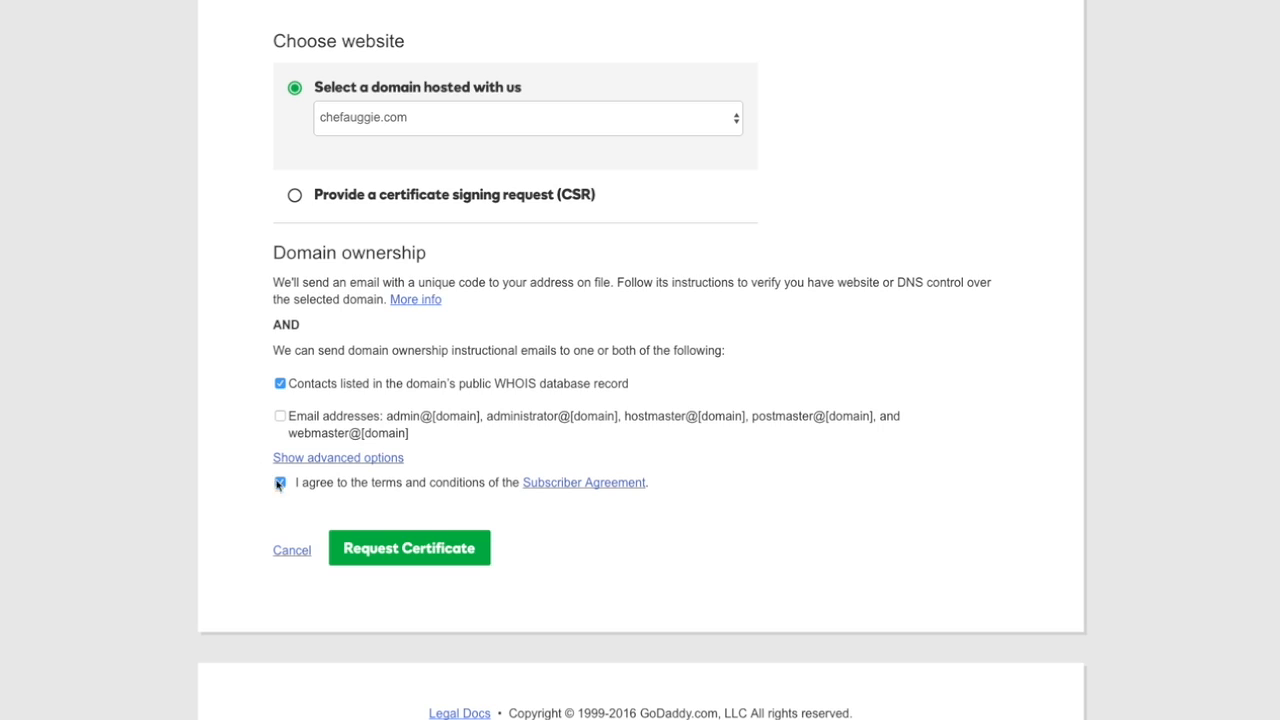
click(280, 482)
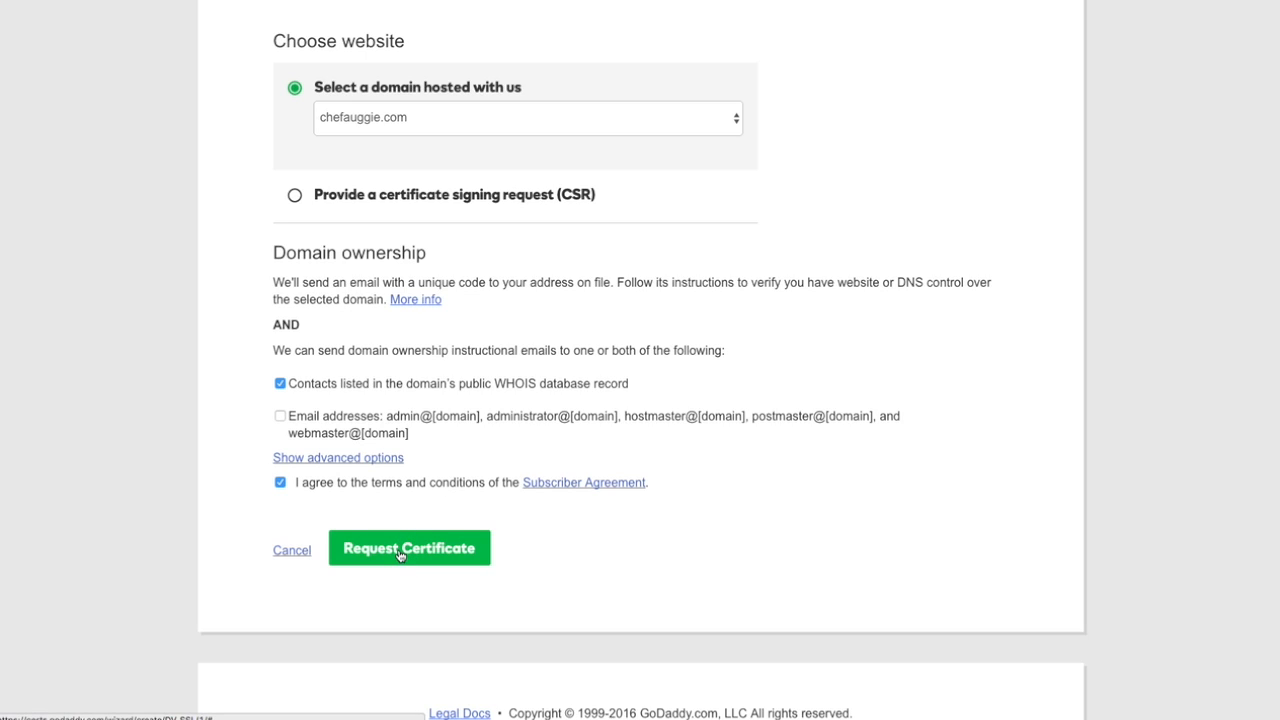
click(408, 548)
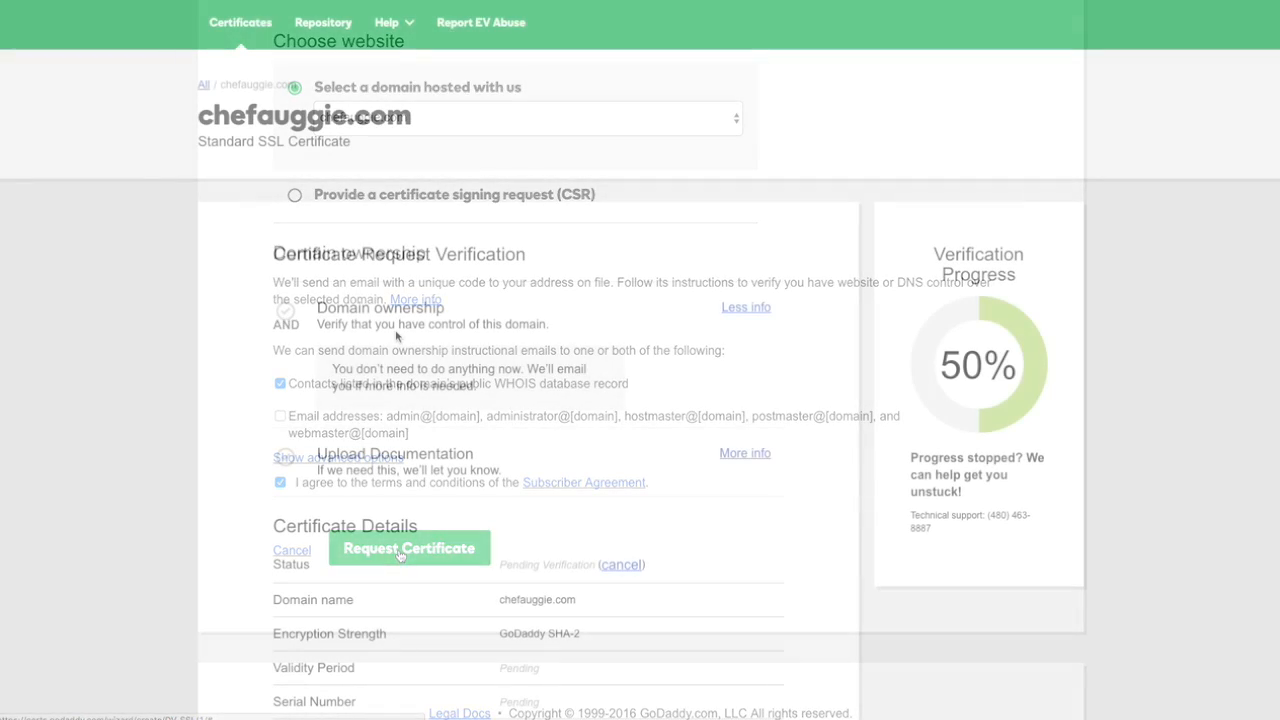
click(409, 548)
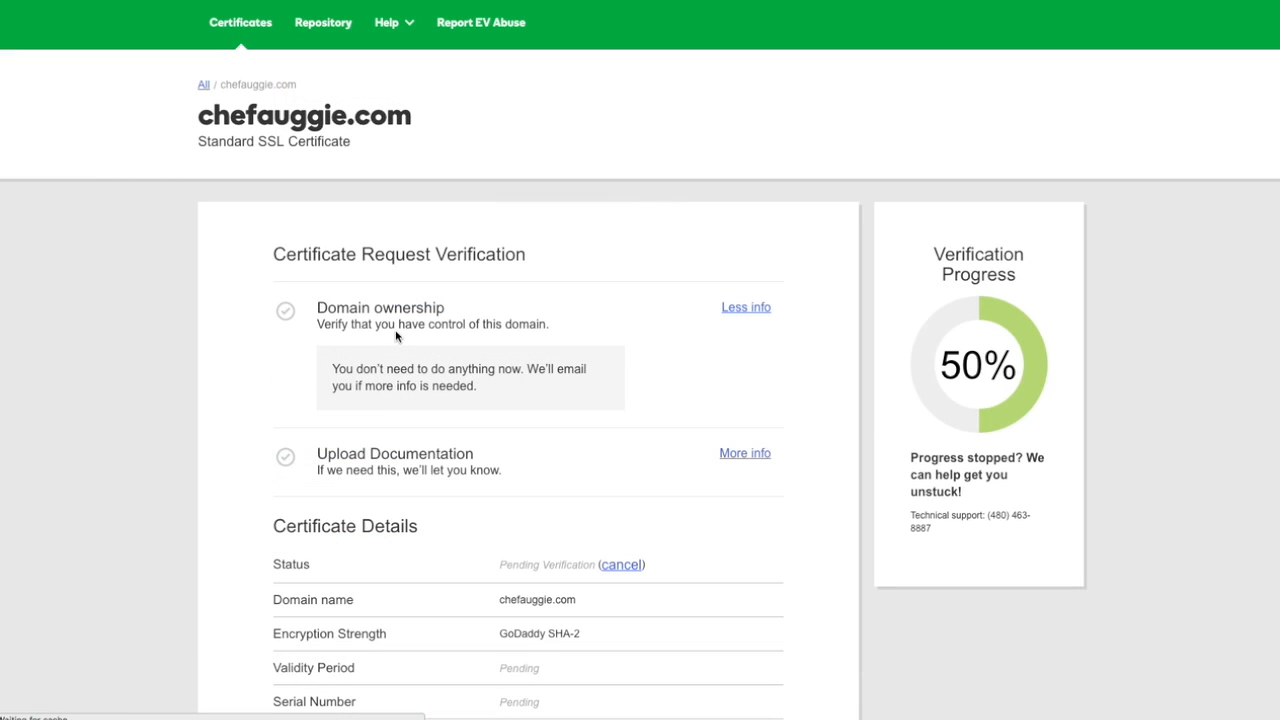
scroll(up, 3)
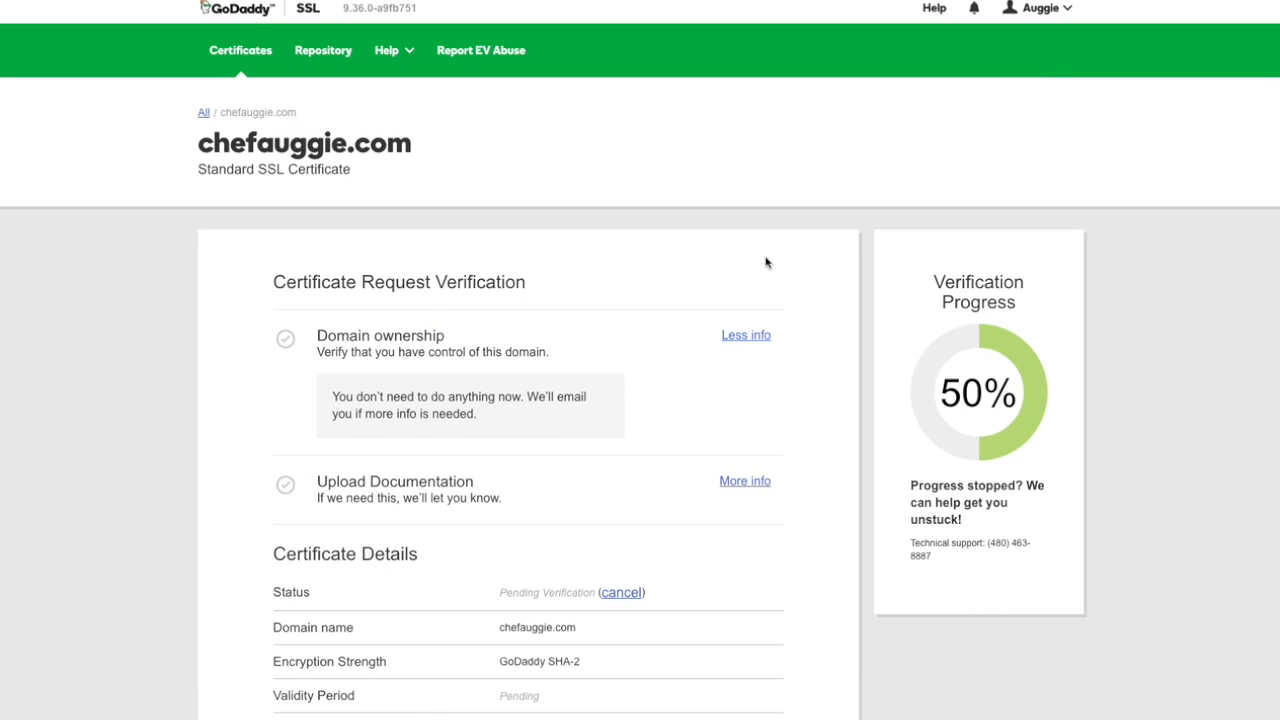
mouse_move(559, 243)
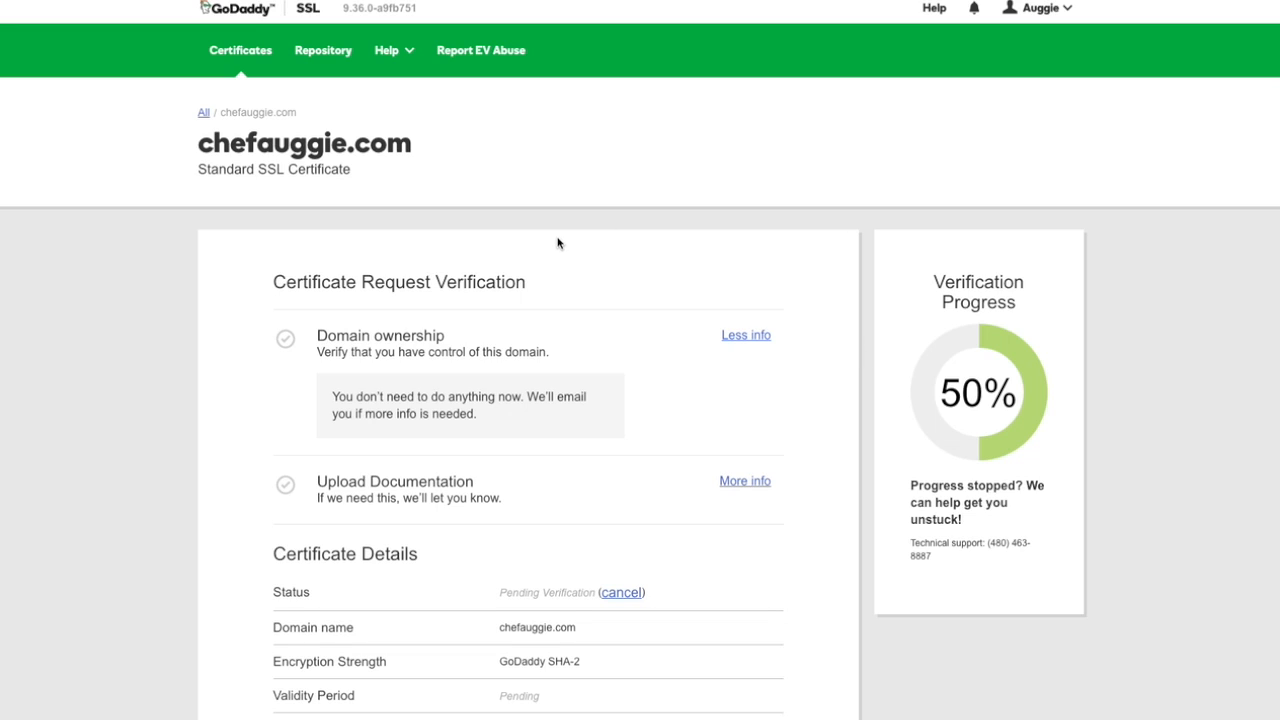
mouse_move(520, 244)
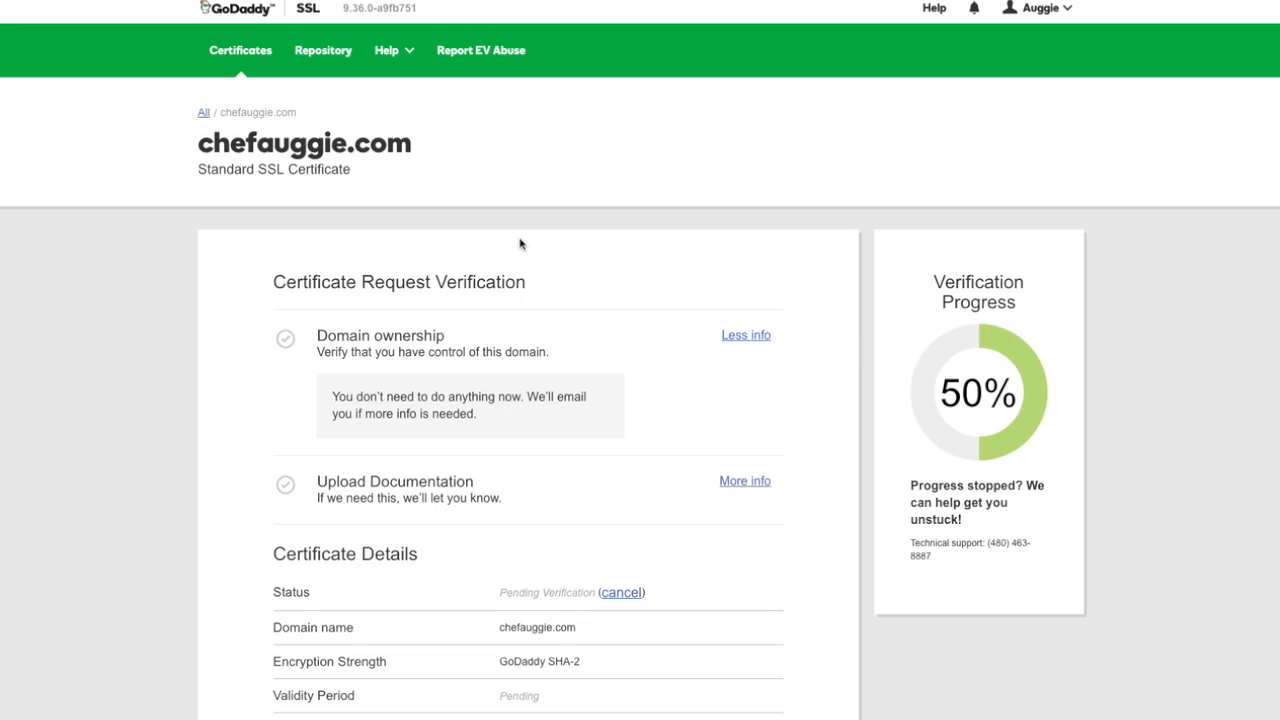
mouse_move(409, 330)
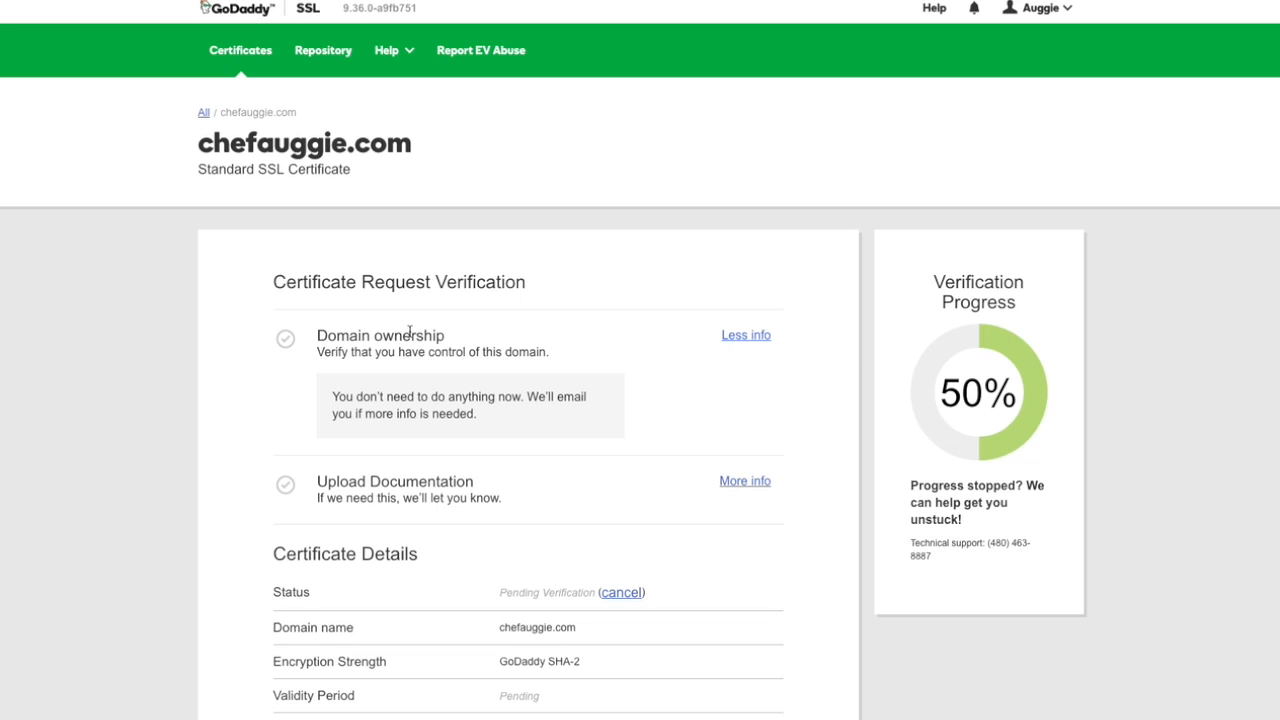
double_click(535, 592)
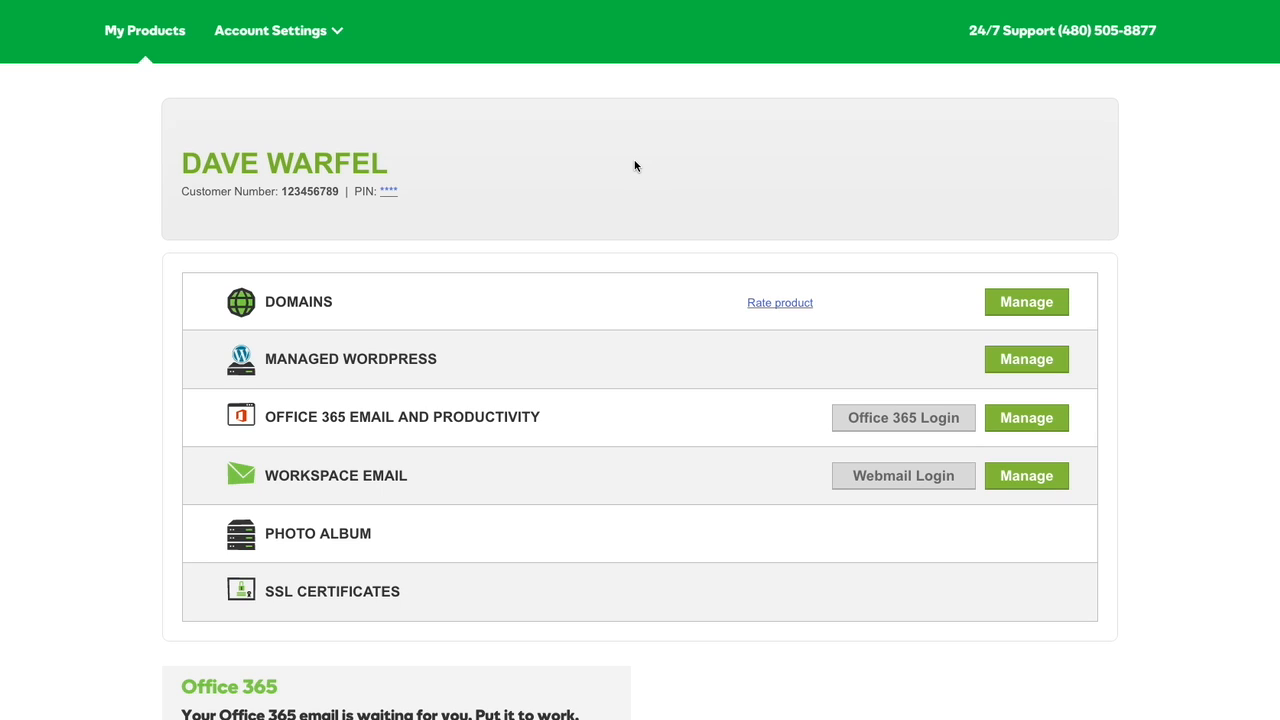
mouse_move(340, 591)
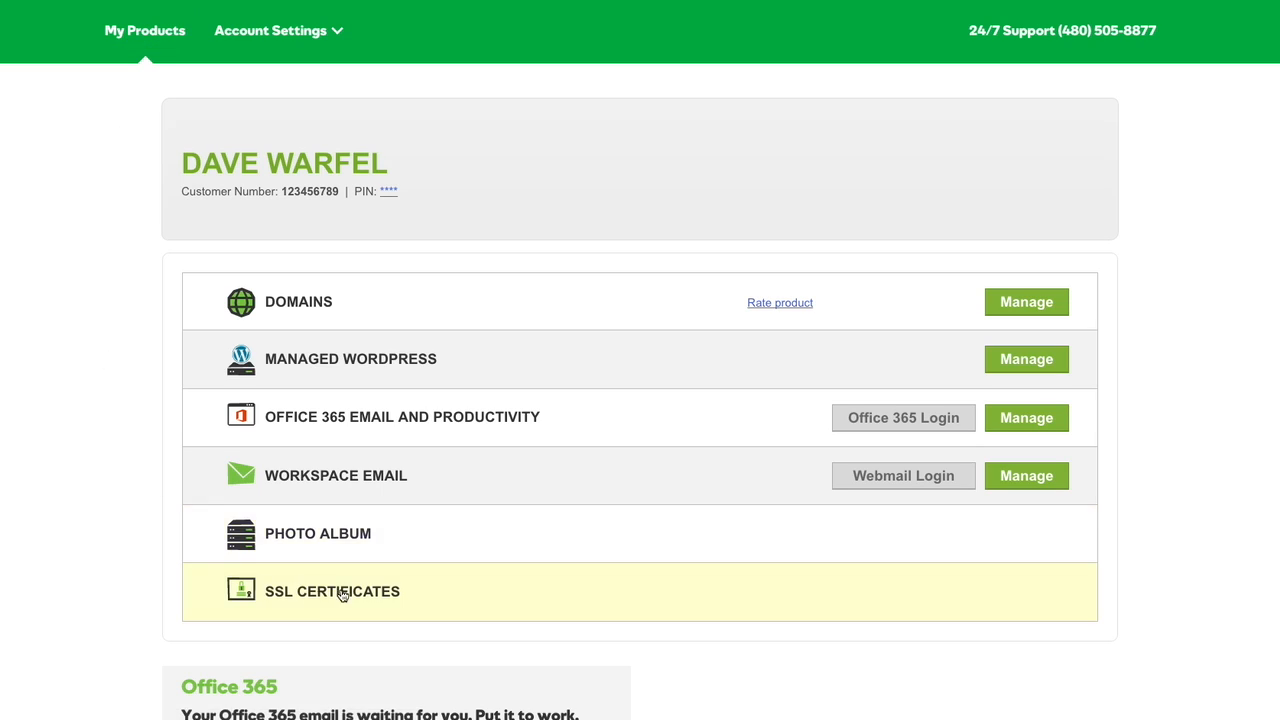
Step: Expand SSL Certificates and open the chefauggie.com certificate's details
click(332, 591)
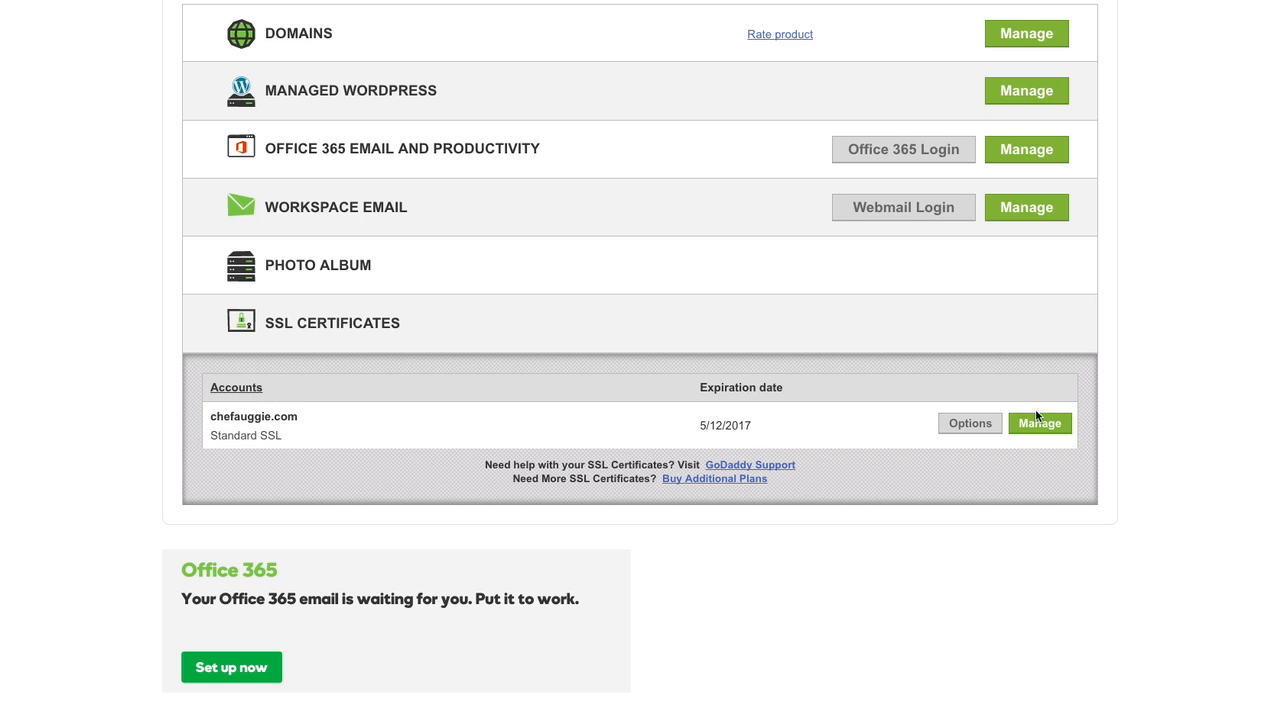
click(1039, 423)
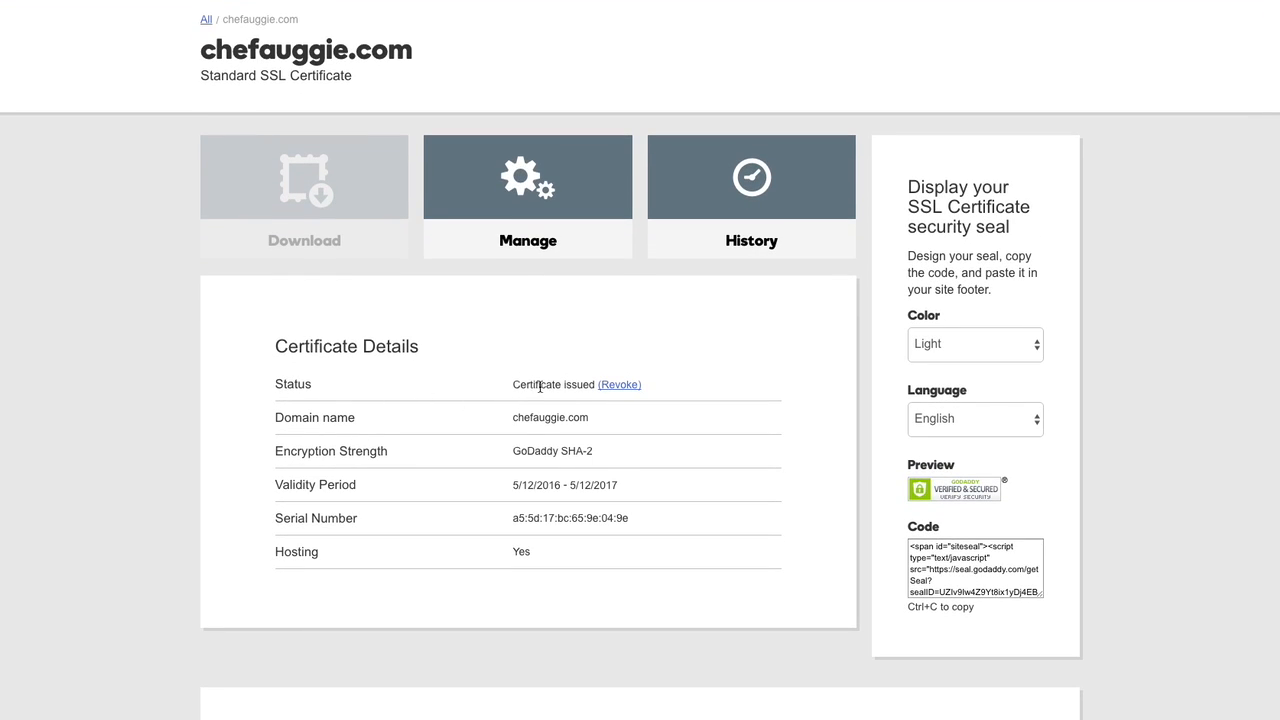
mouse_move(499, 391)
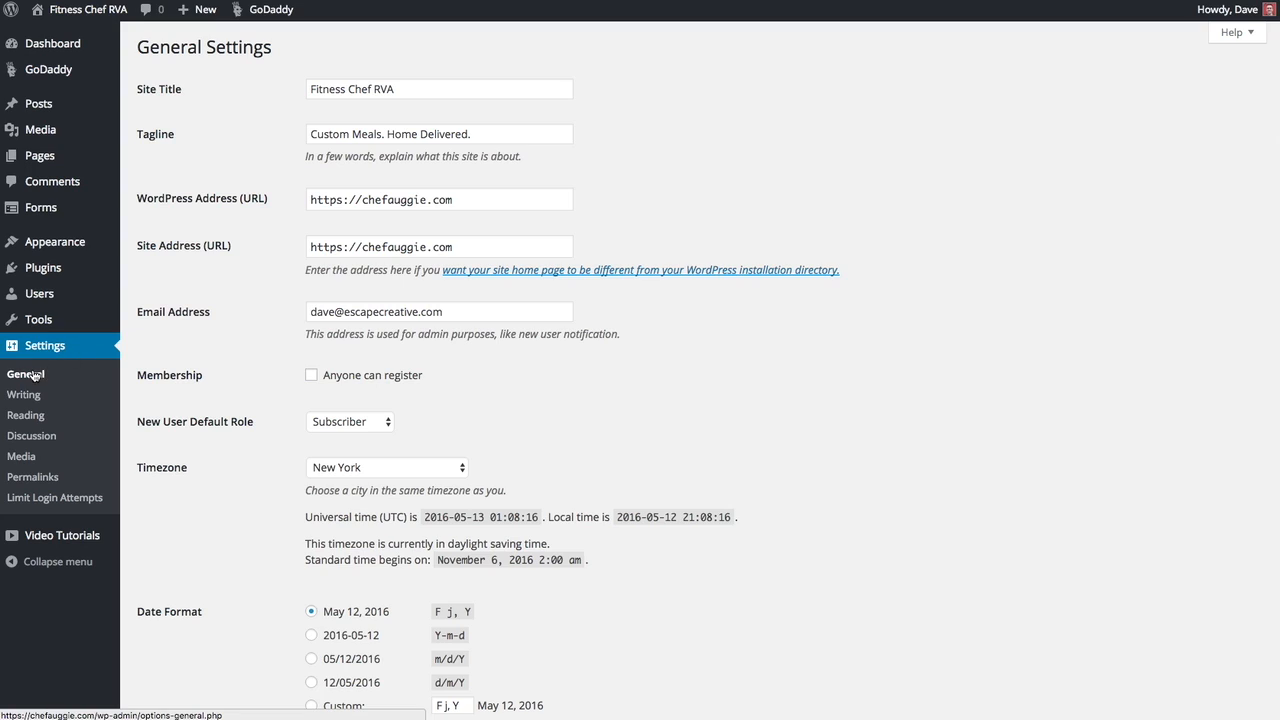
mouse_move(217, 205)
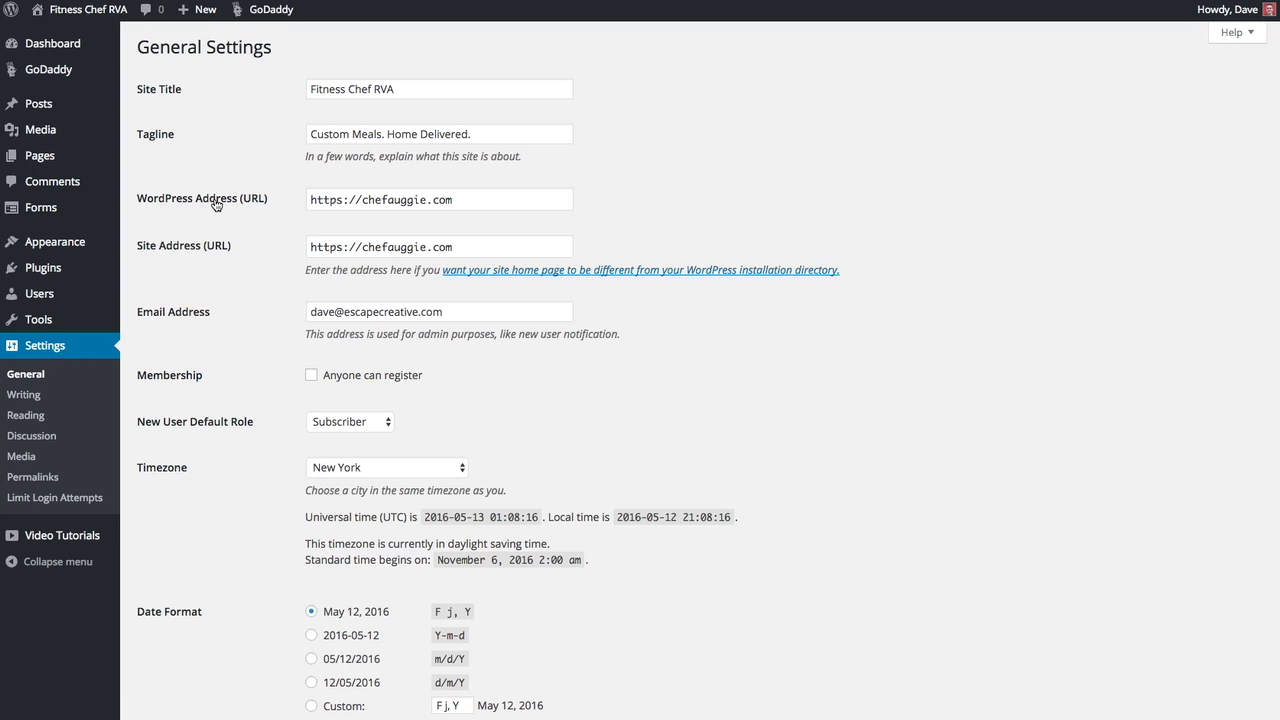
mouse_move(221, 251)
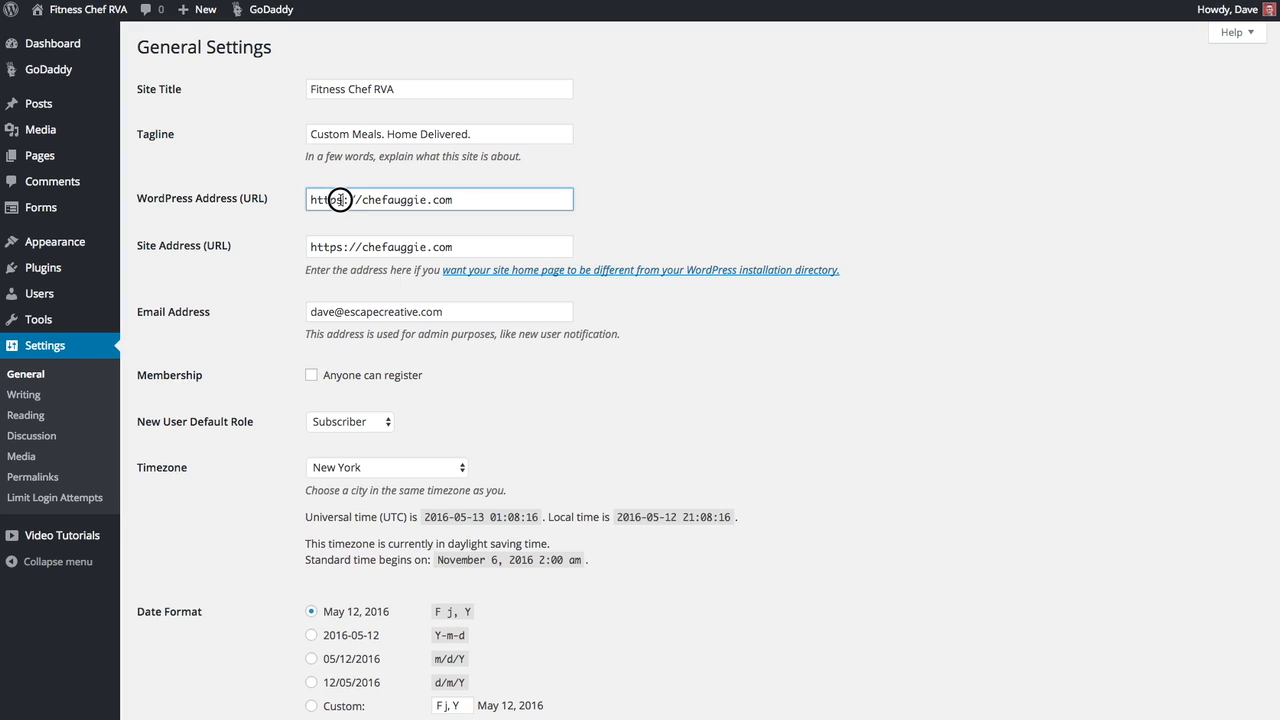
click(342, 199)
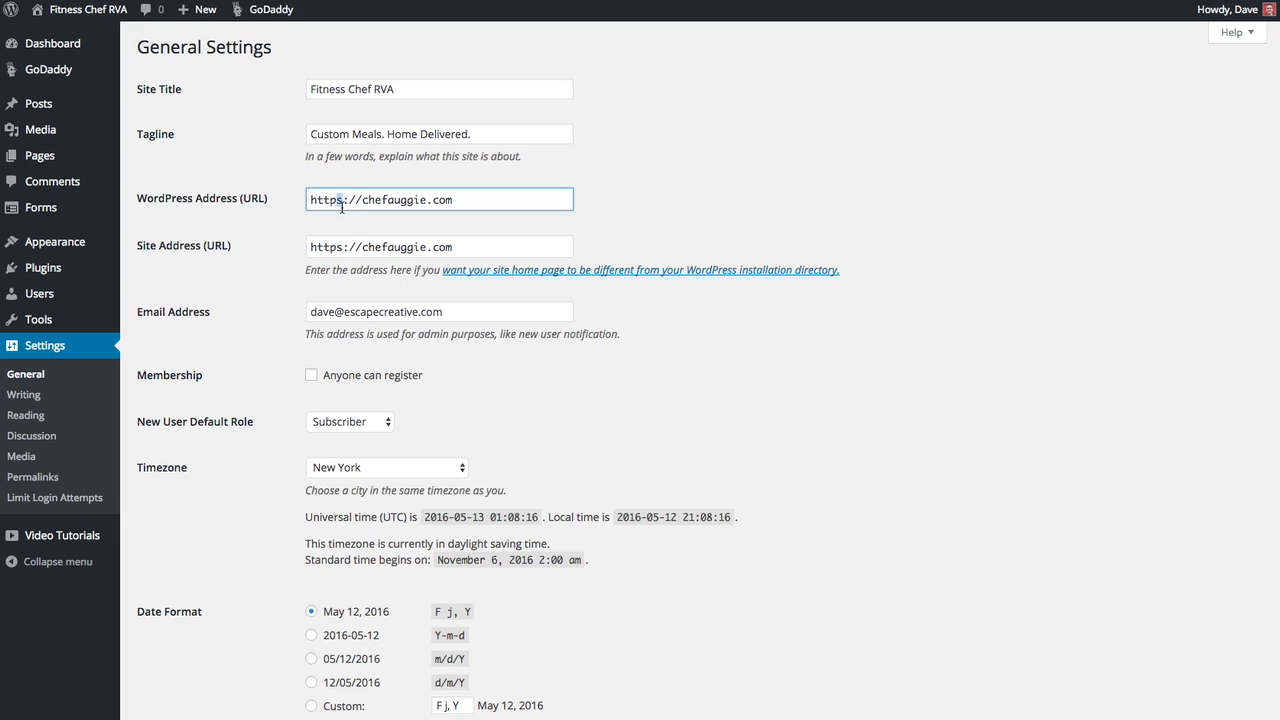
click(439, 247)
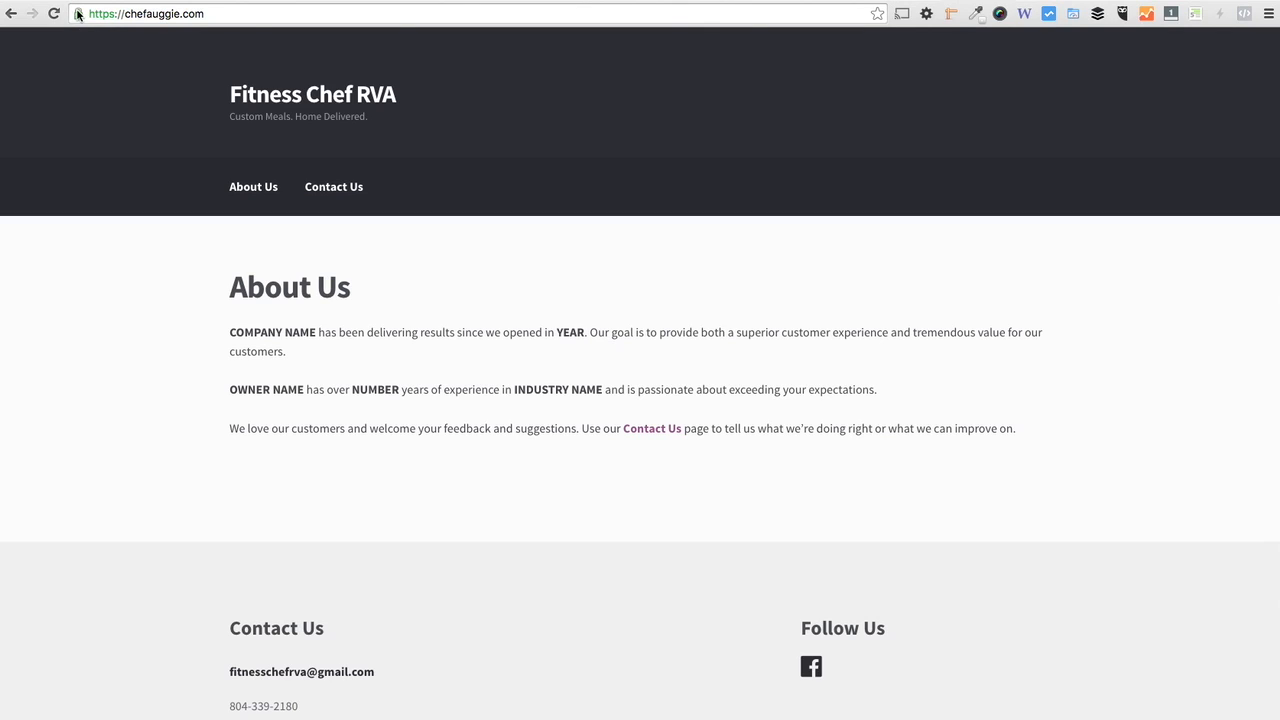
mouse_move(151, 181)
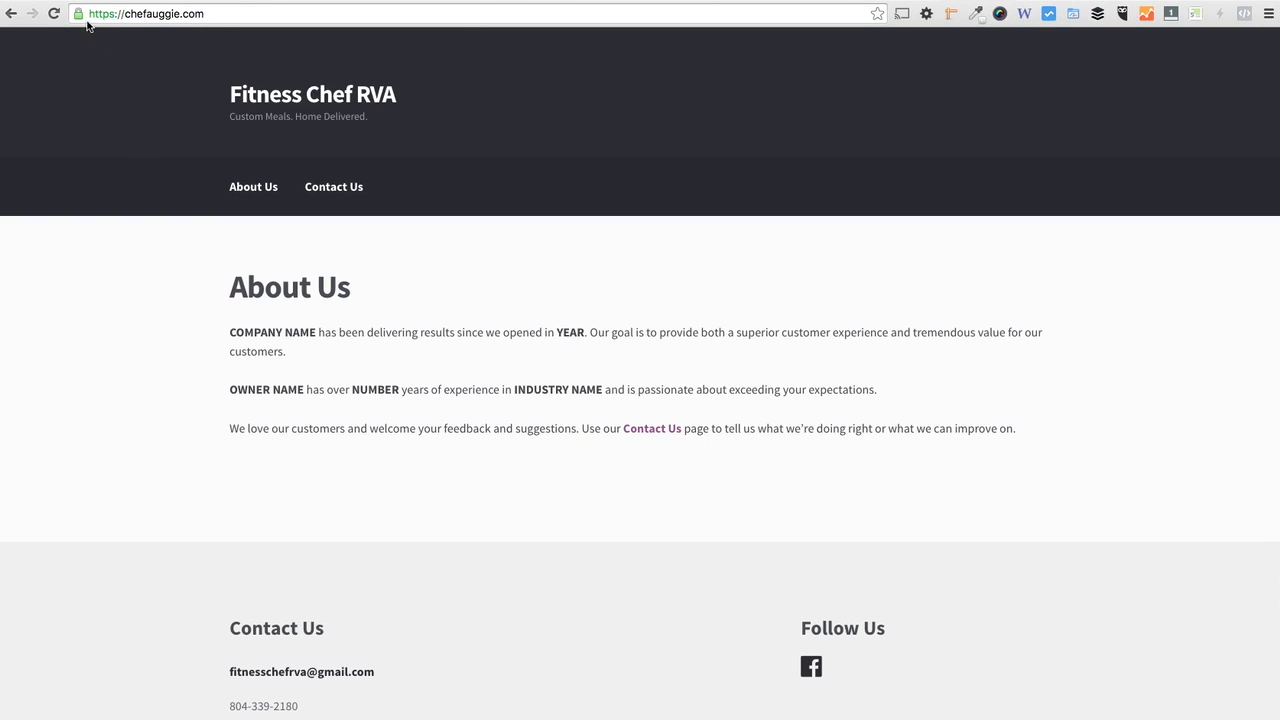
mouse_move(78, 13)
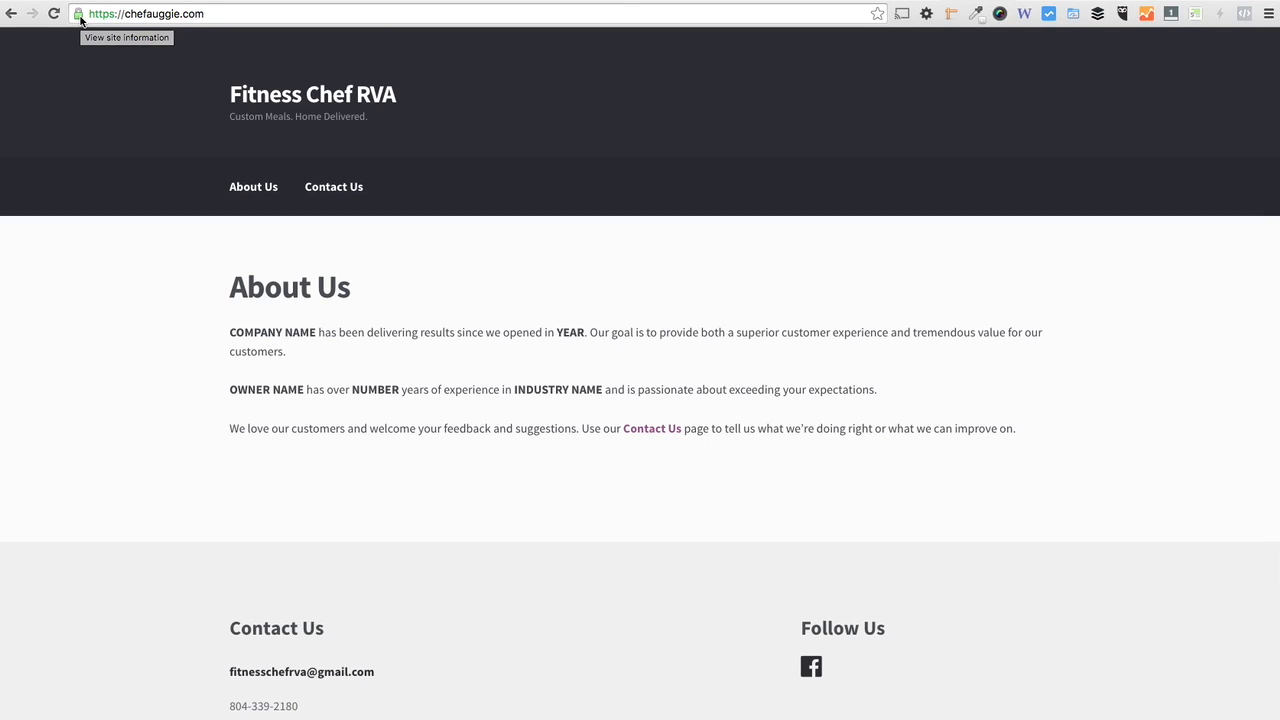
mouse_move(80, 20)
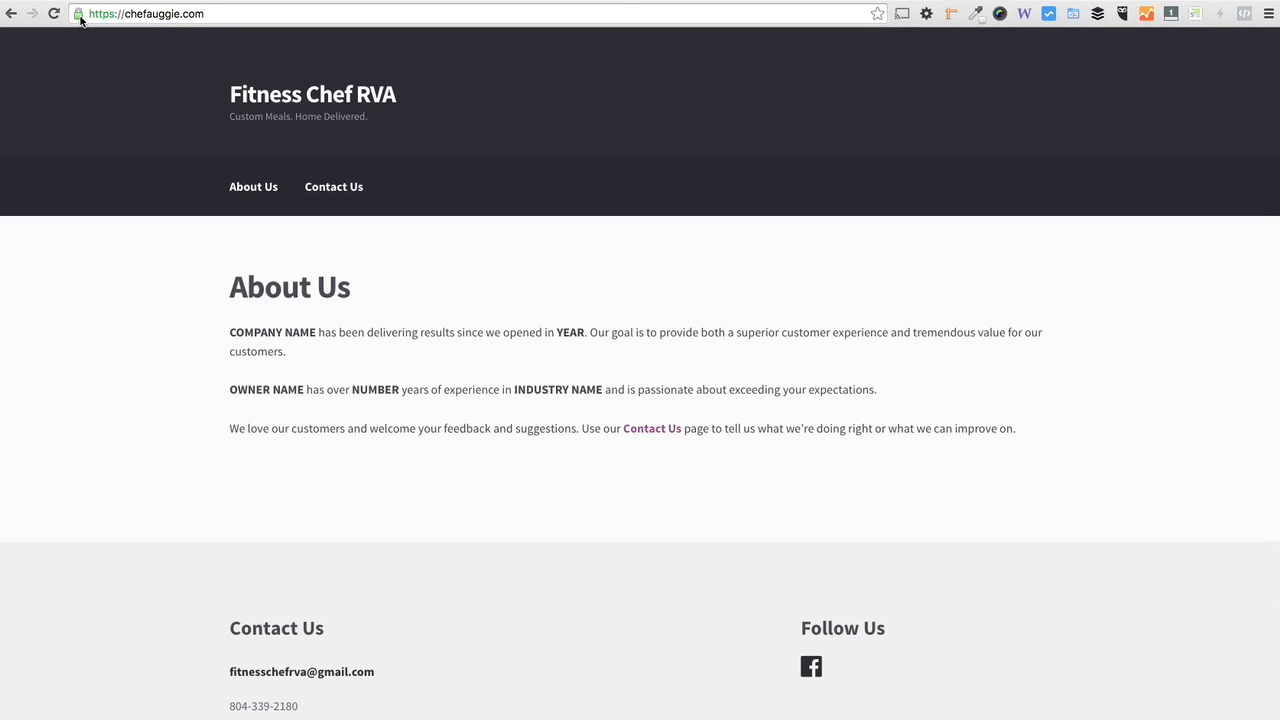
click(78, 13)
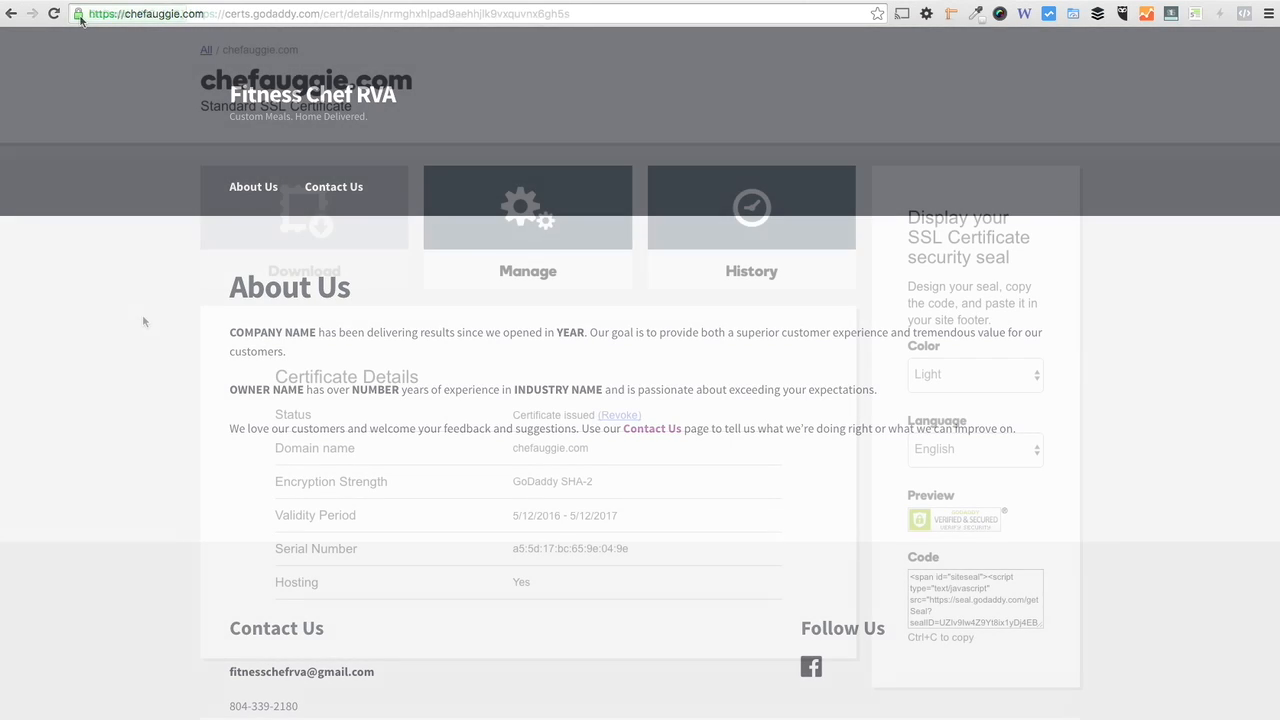